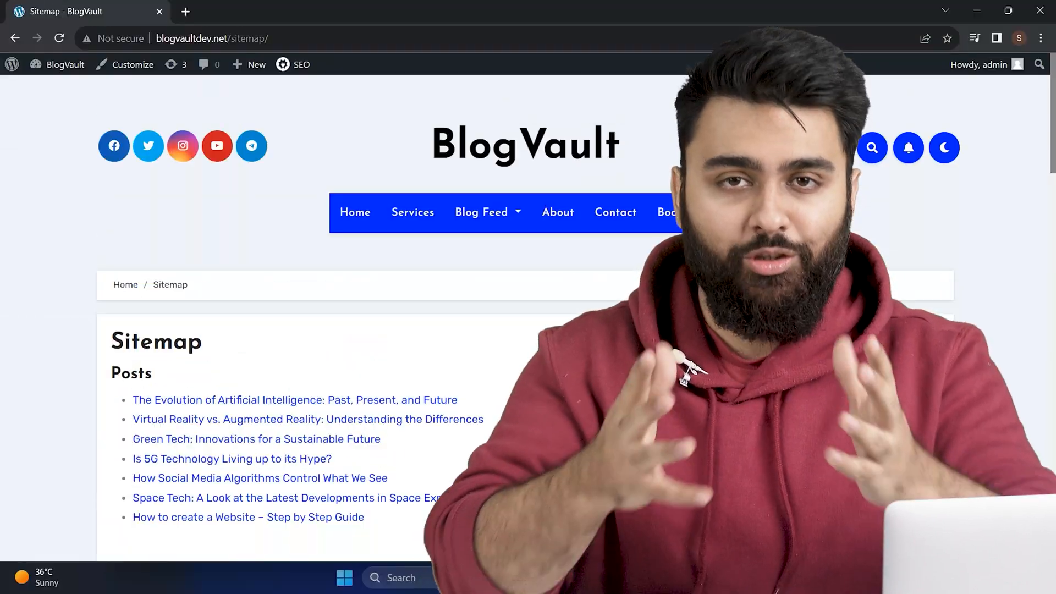
Scroll through the WordPress dashboard and select an item to begin.
scroll("down", 3)
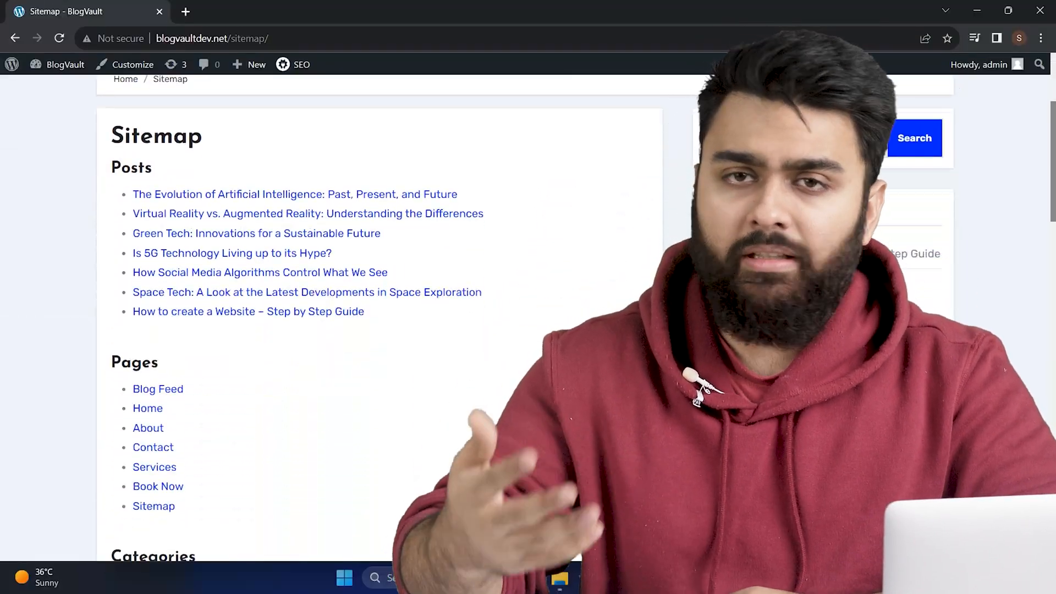
scroll("down", 3)
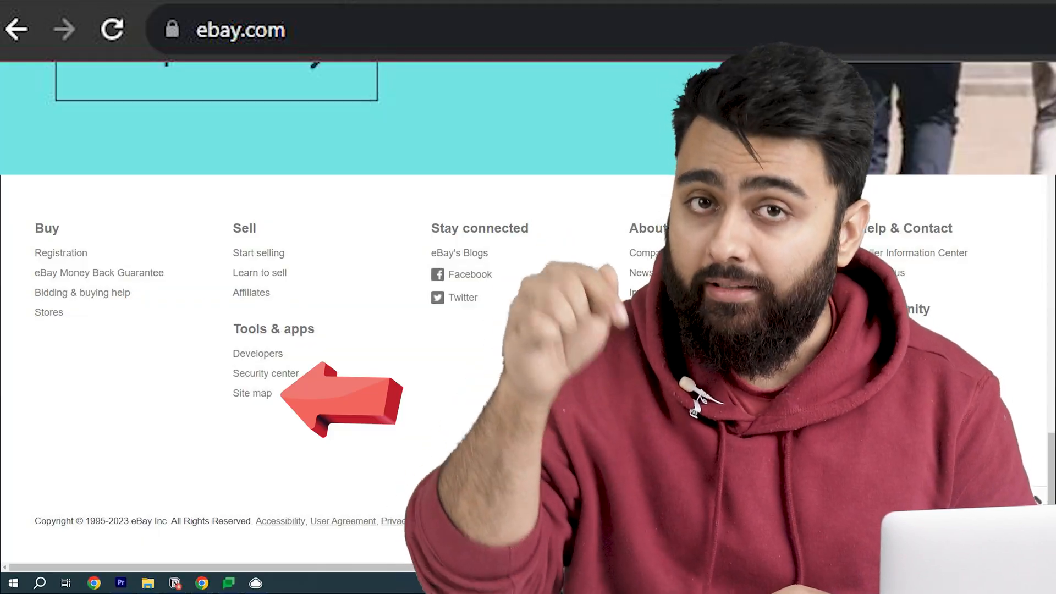
left_click(252, 393)
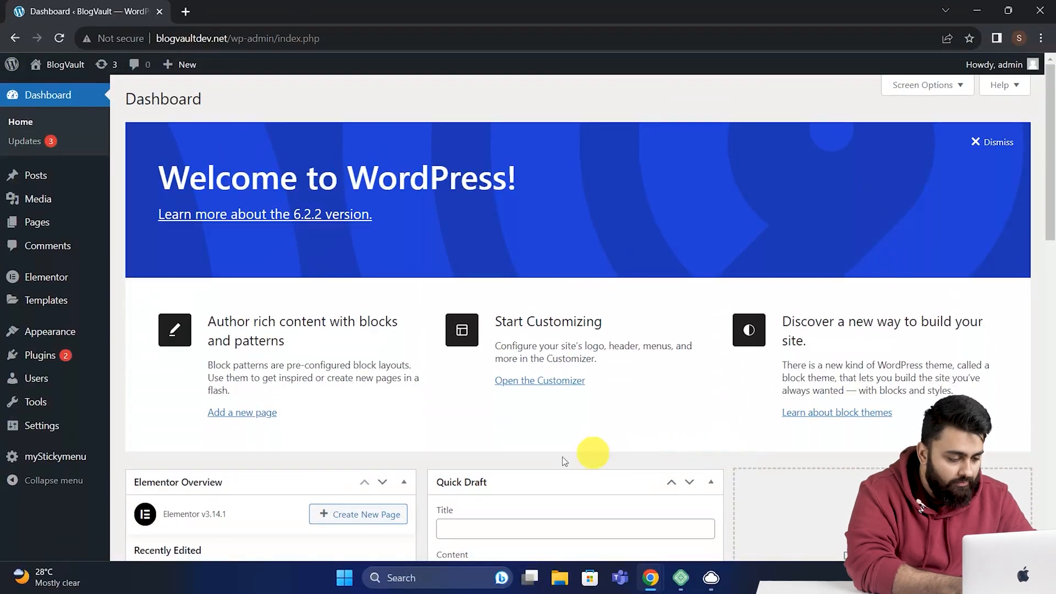
mouse_move(88, 363)
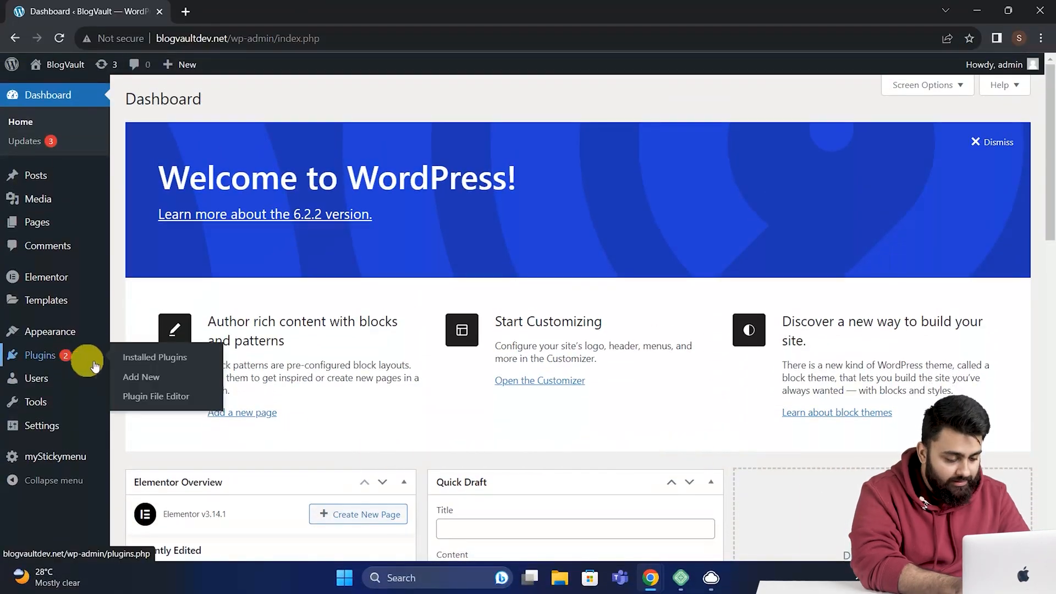
Go to Add New under Plugins and search the directory for 'all in one seo'.
left_click(141, 376)
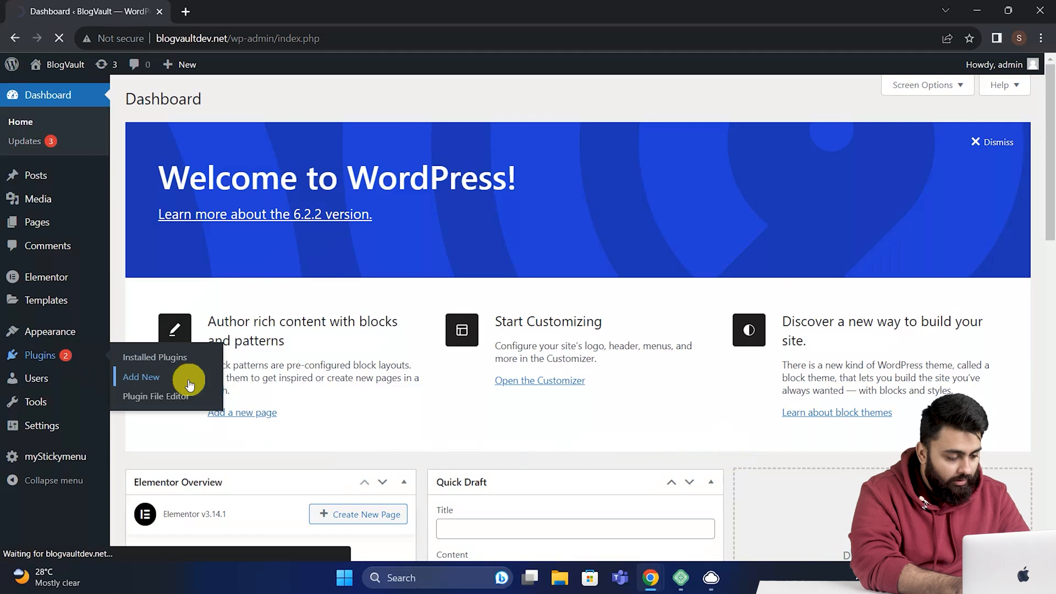
left_click(141, 376)
type("all in one seo")
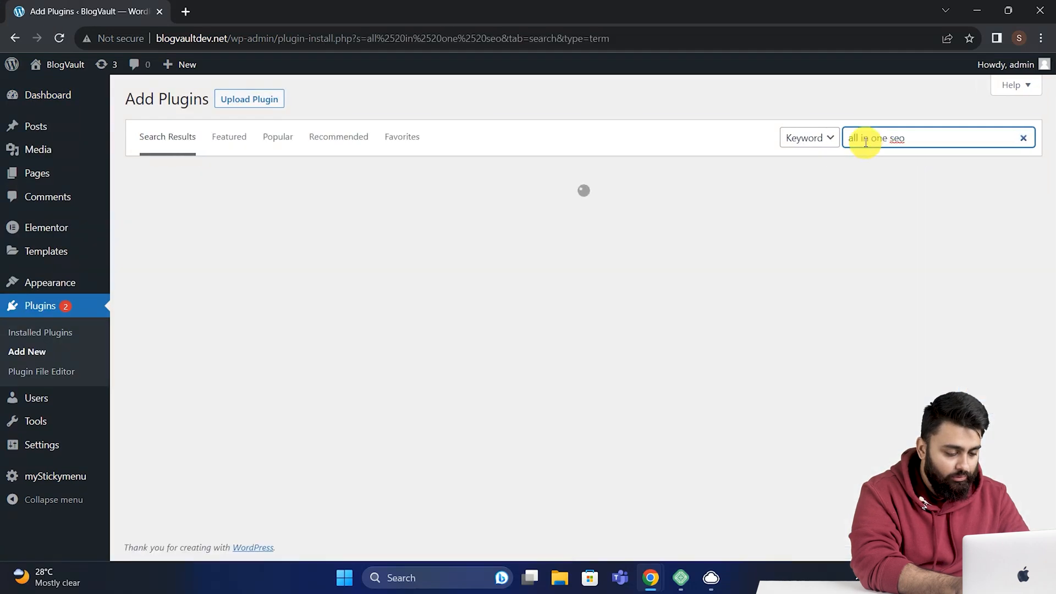
left_click(521, 216)
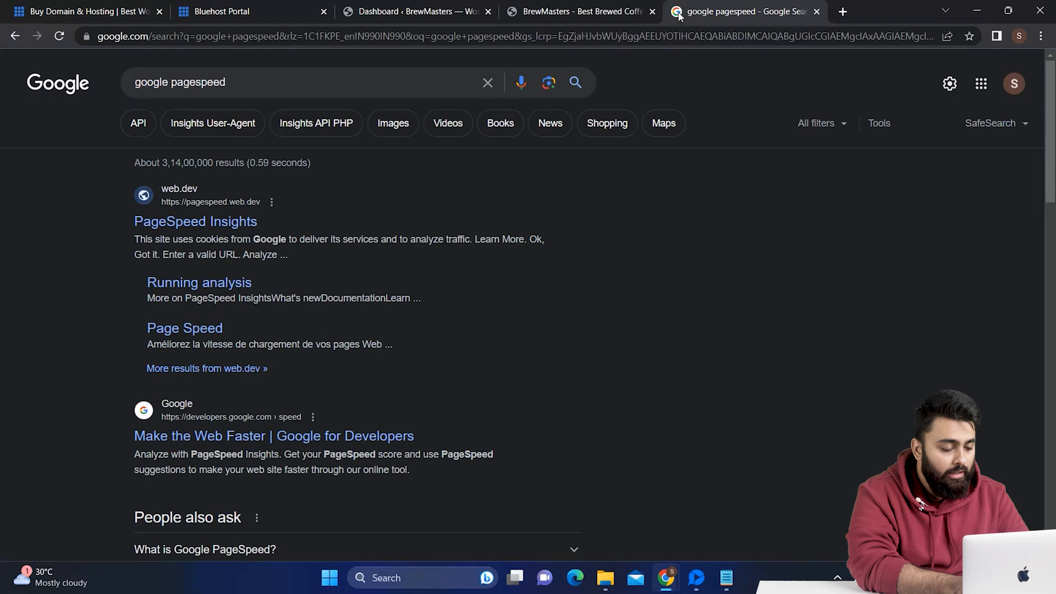
Analyze brewmasterscafe.com in PageSpeed Insights from the Google results.
left_click(196, 221)
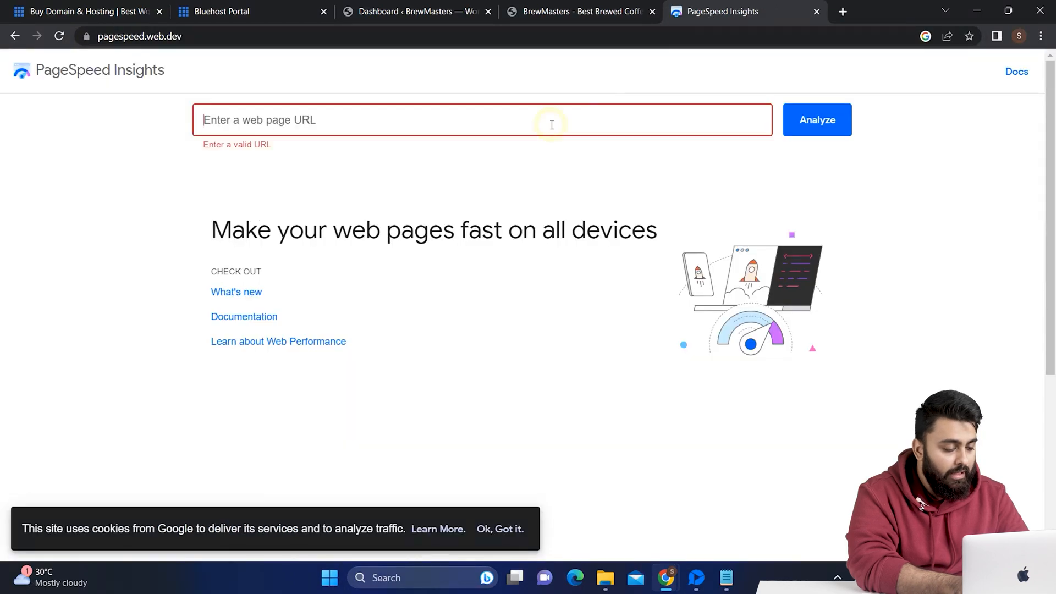
left_click(817, 120)
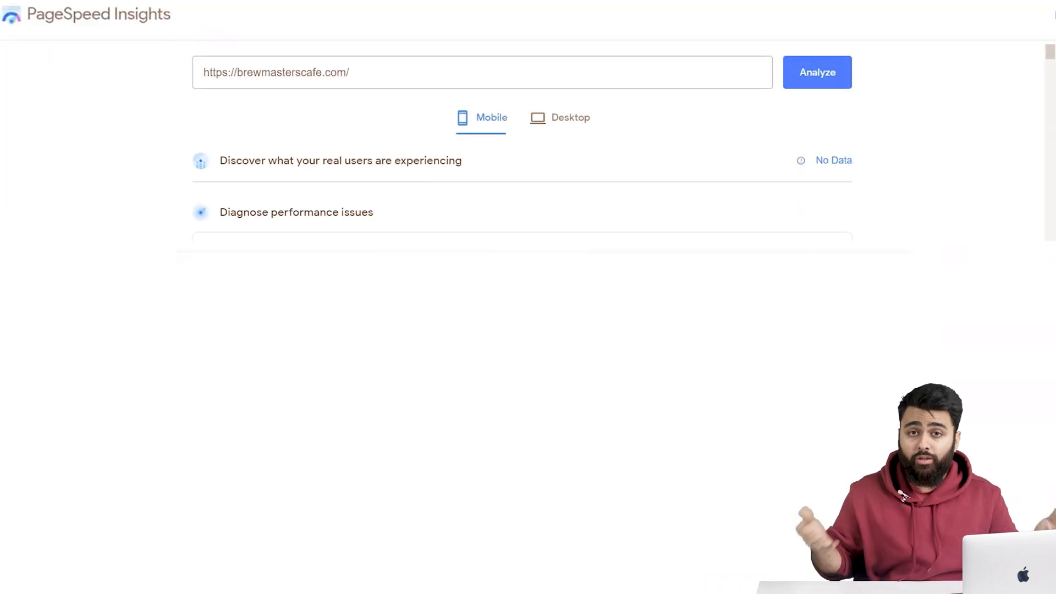
left_click(816, 72)
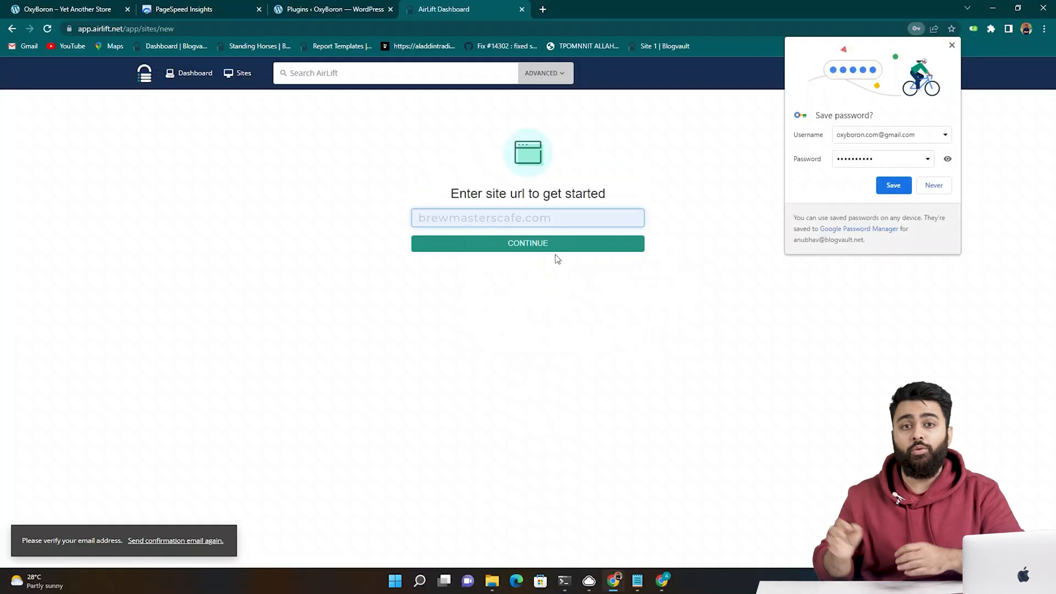
Add brewmasterscafe.com as a site in AirLift and check the plugin connection.
left_click(528, 243)
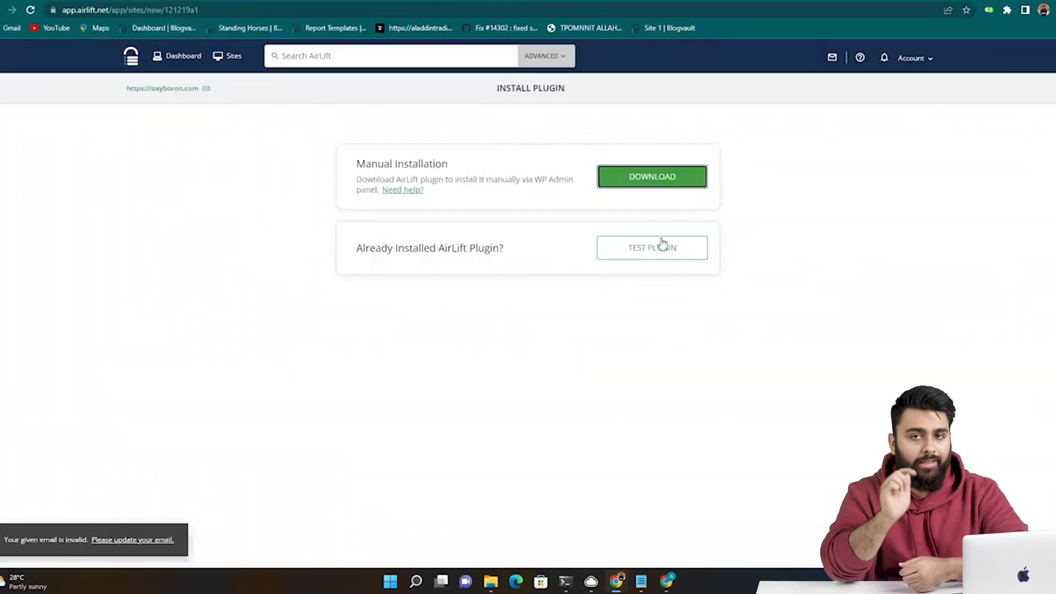
left_click(651, 247)
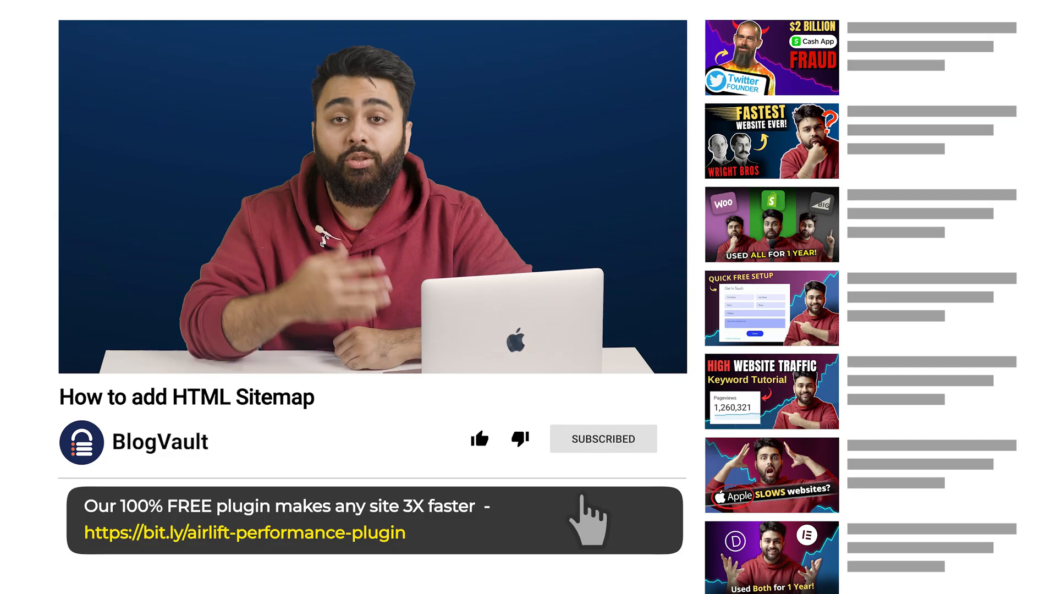
Sign up for an AirLift beta account and continue with brewmasterscafe.com as the site.
left_click(242, 530)
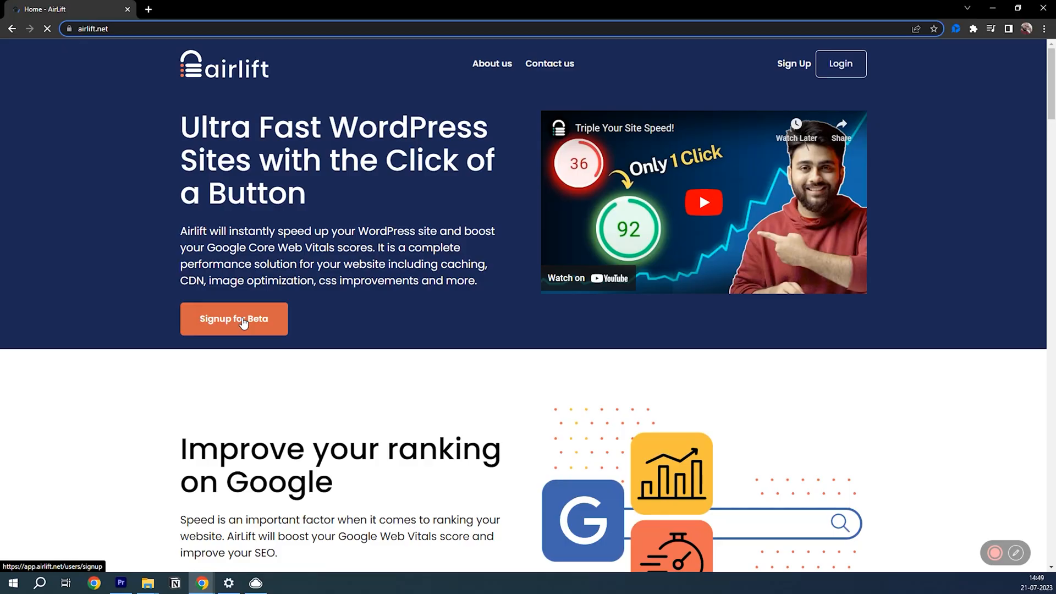
left_click(233, 319)
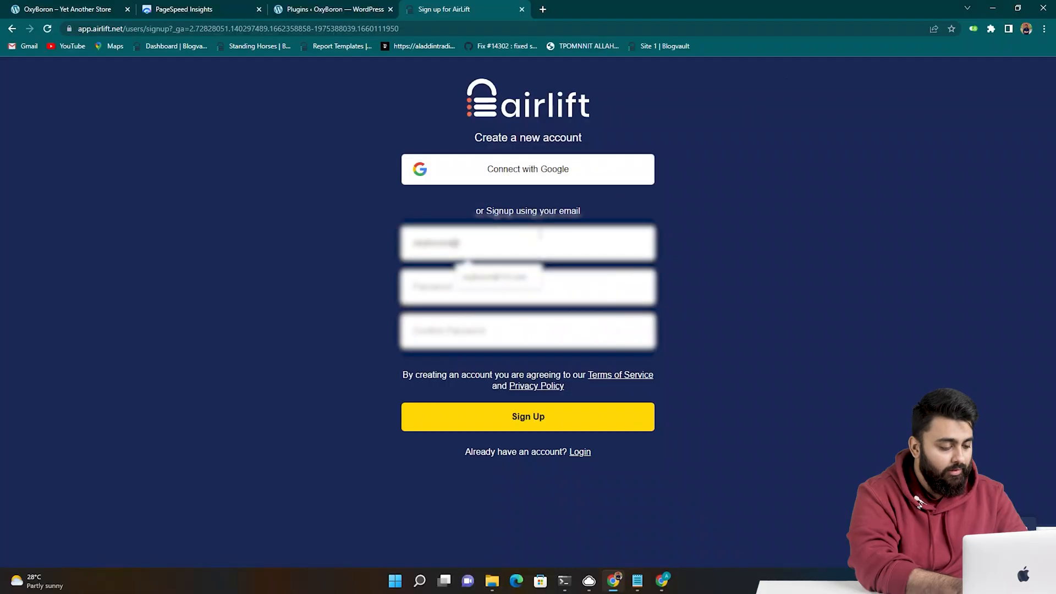
left_click(527, 416)
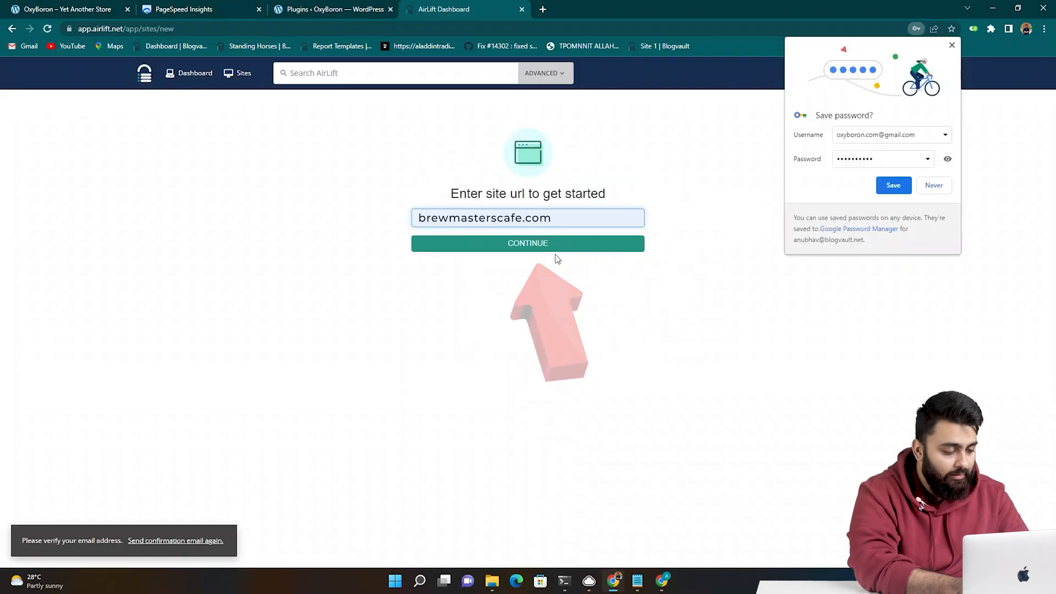
left_click(528, 243)
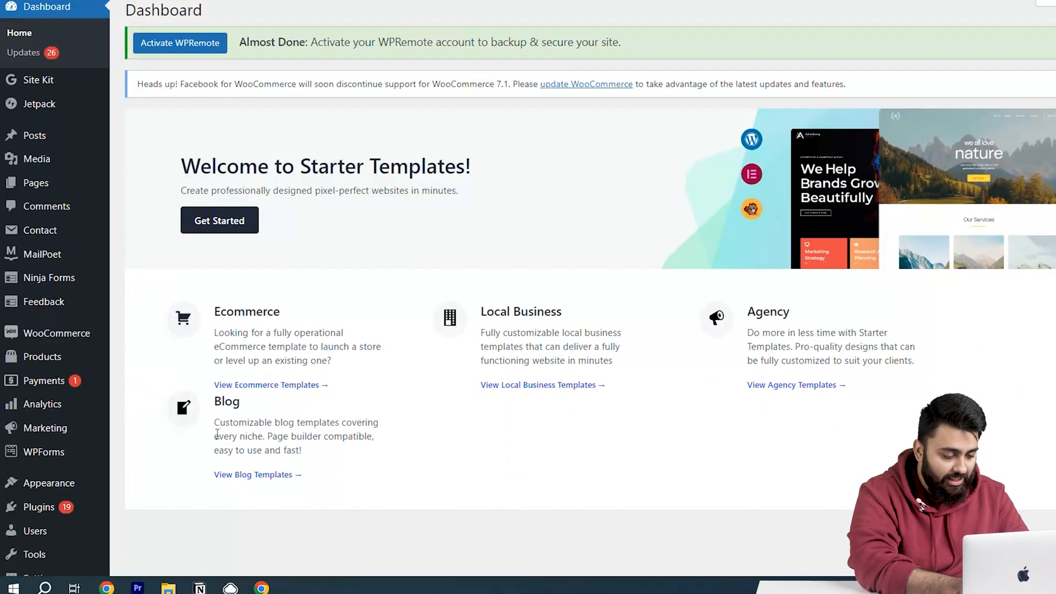
Upload the airlift (35) zip via Upload Plugin, install it and activate the AirLift plugin.
left_click(37, 506)
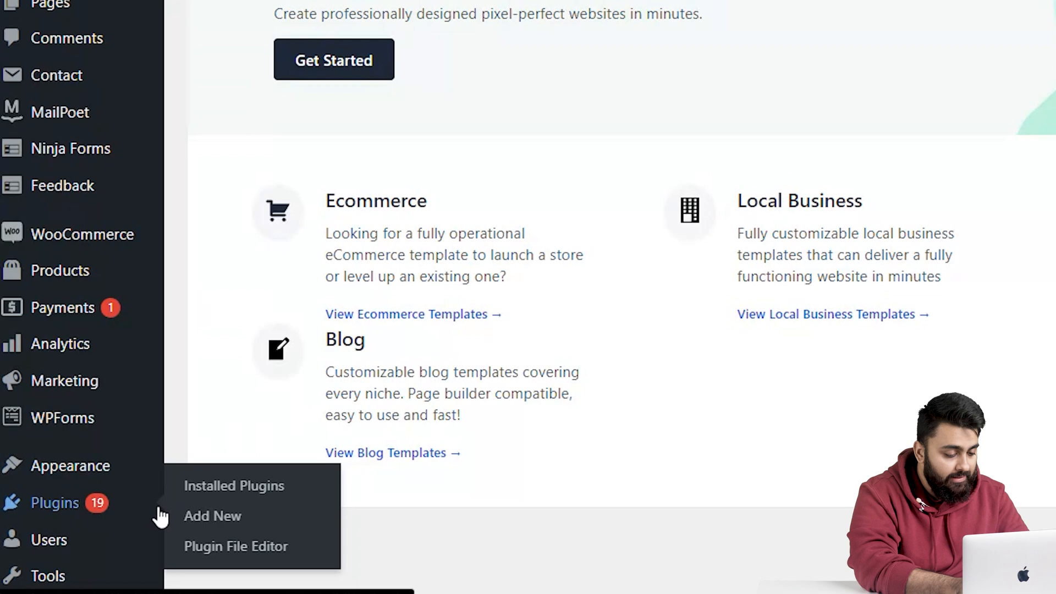
left_click(212, 516)
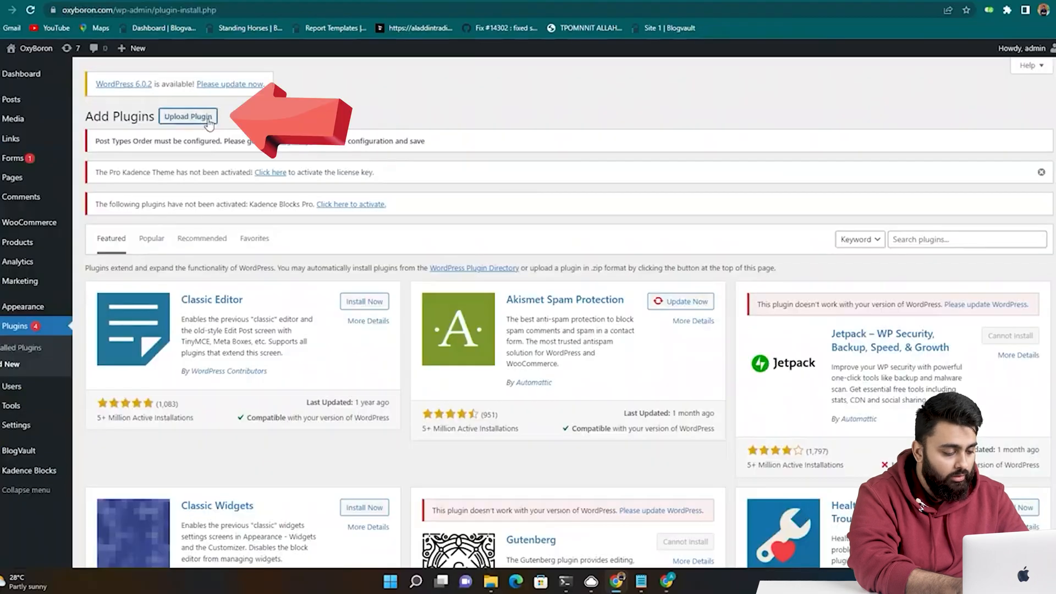
left_click(189, 117)
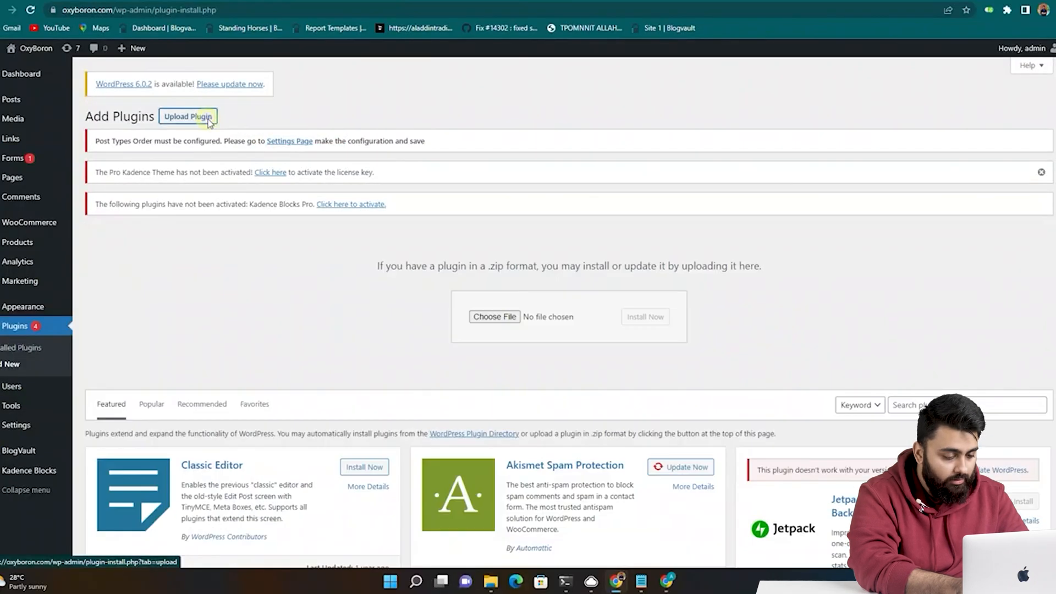
left_click(495, 316)
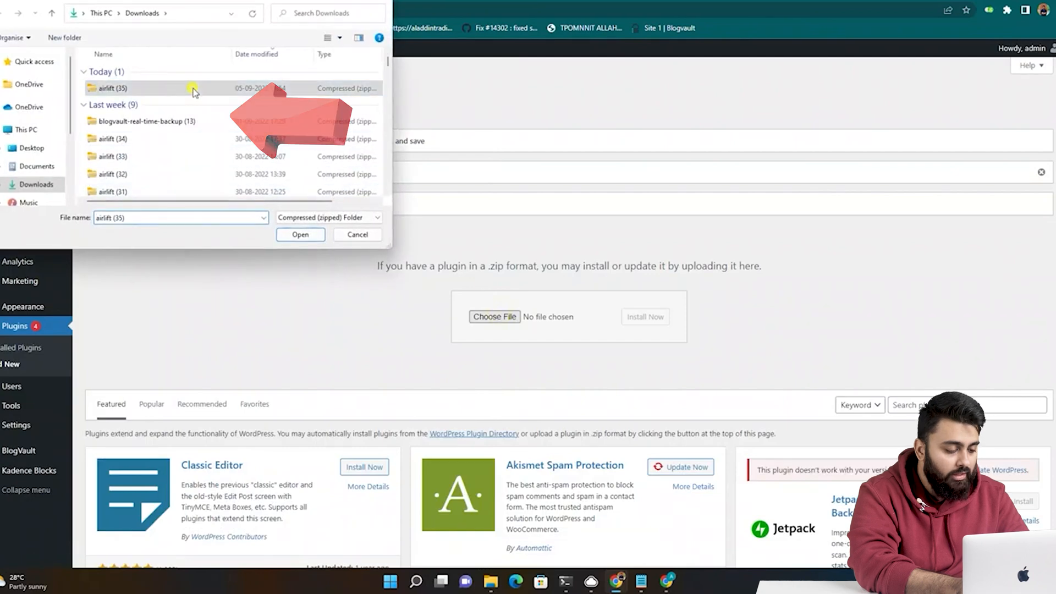
left_click(301, 234)
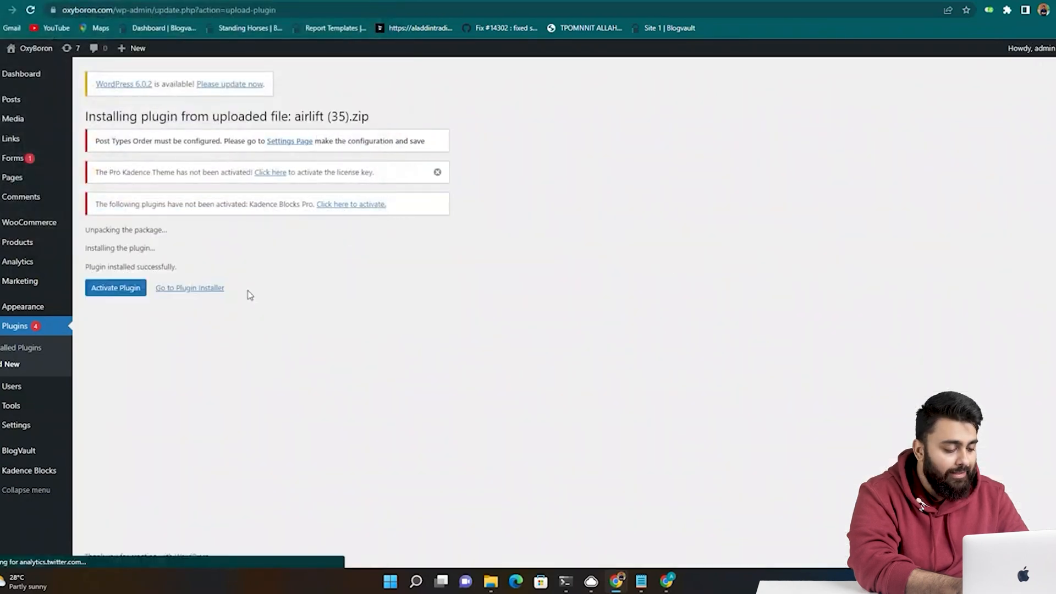
left_click(115, 288)
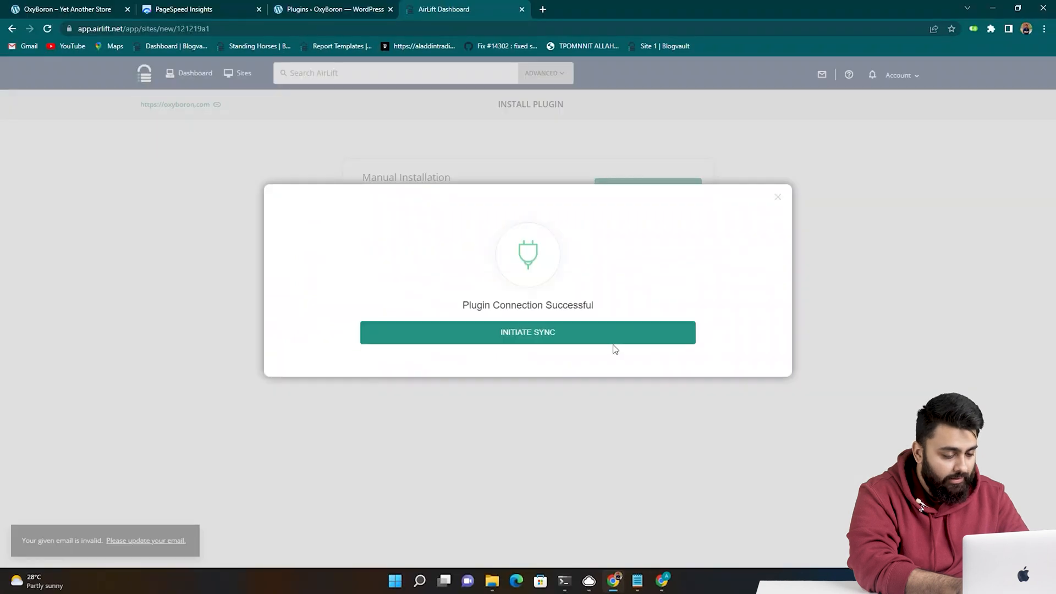
Initiate the sync so AirLift confirms the plugin connection to the site.
left_click(528, 332)
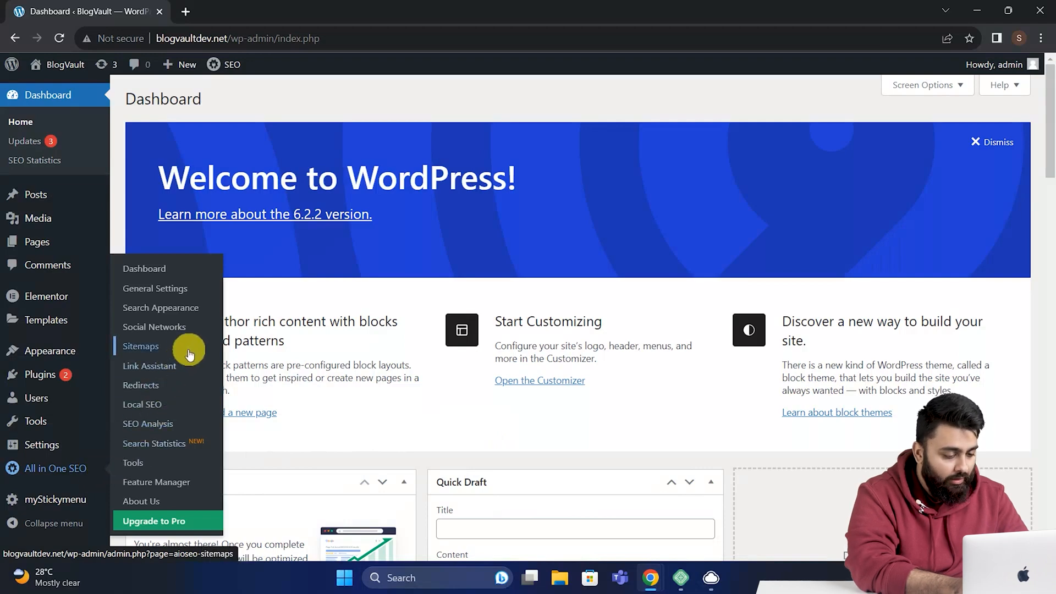
Enable the General Sitemap toggle in All in One SEO's Sitemaps settings.
left_click(141, 345)
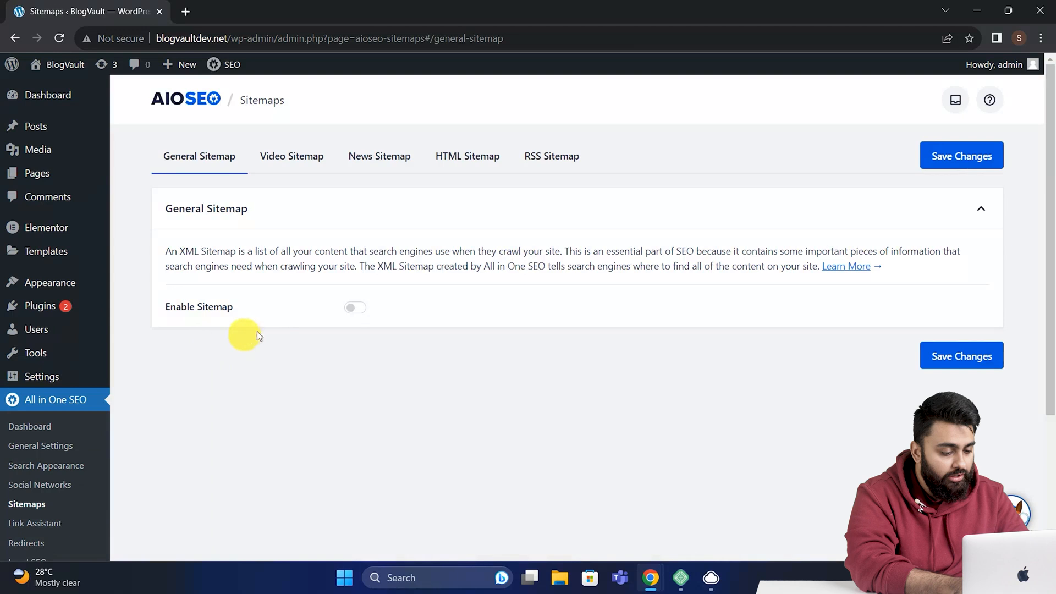
mouse_move(304, 322)
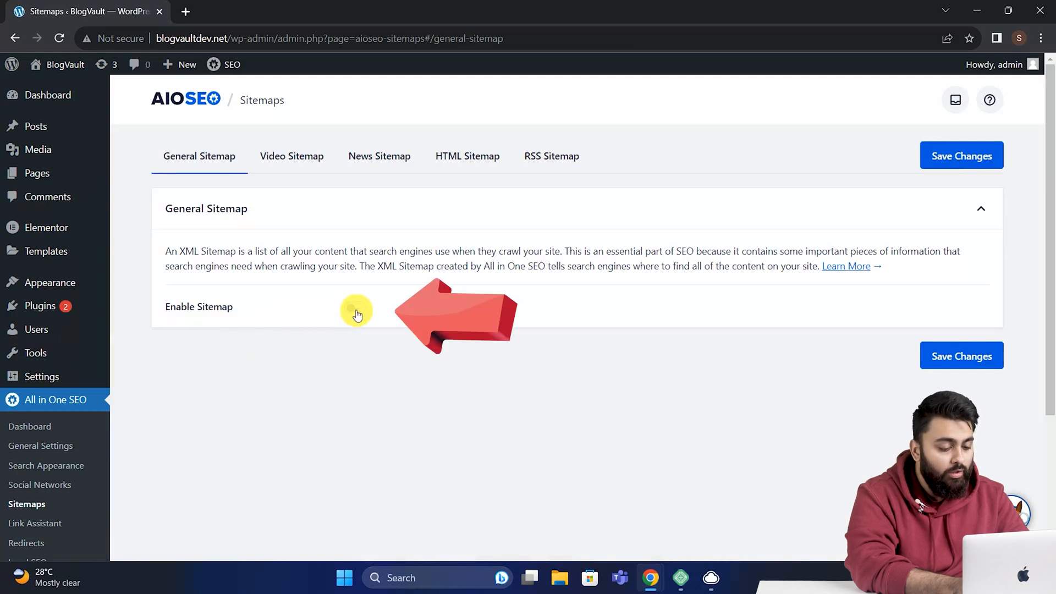
left_click(357, 310)
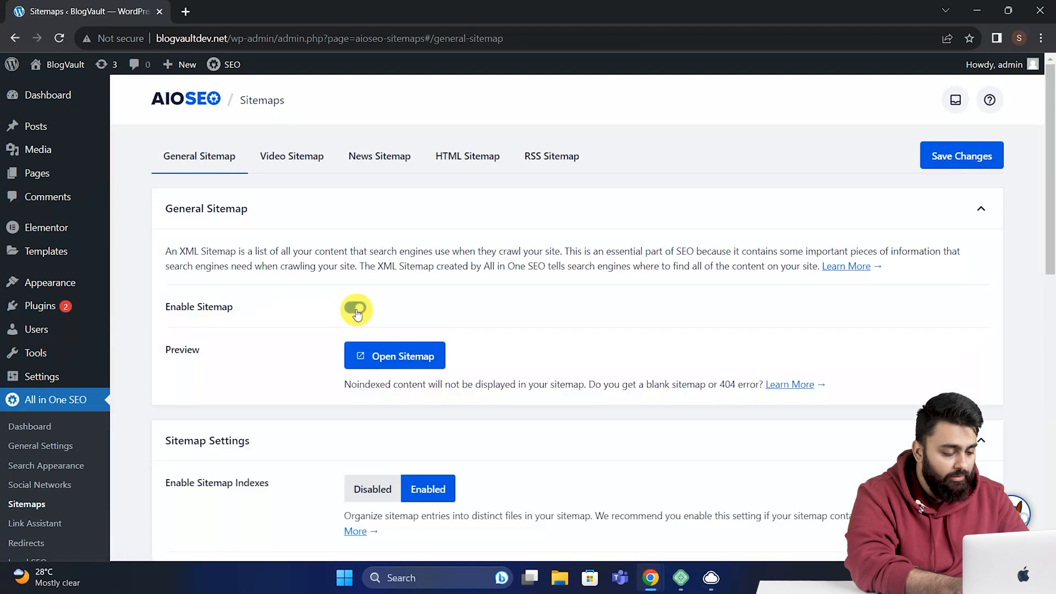
left_click(356, 308)
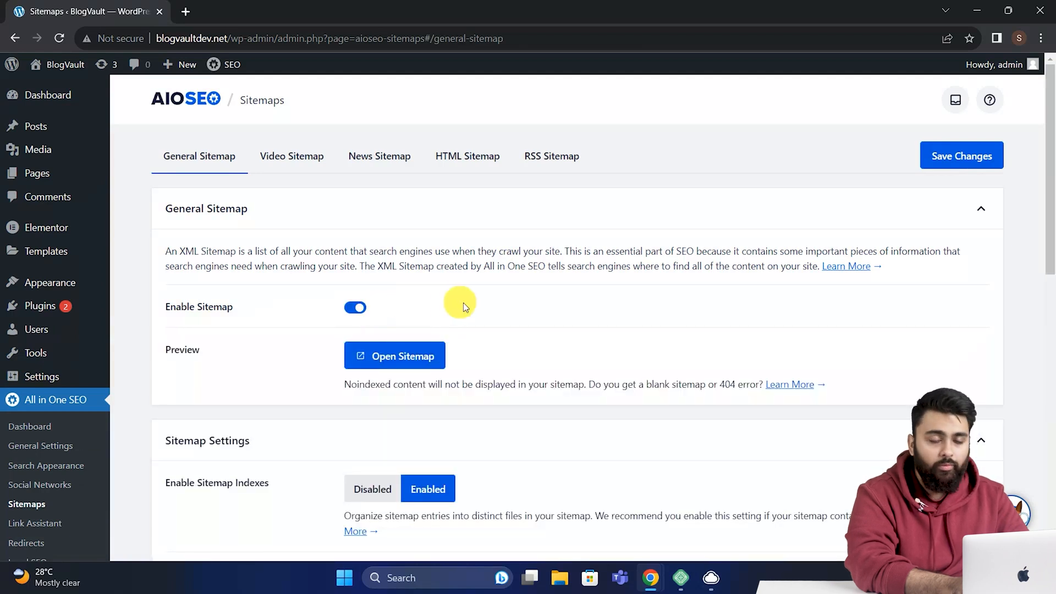
mouse_move(473, 182)
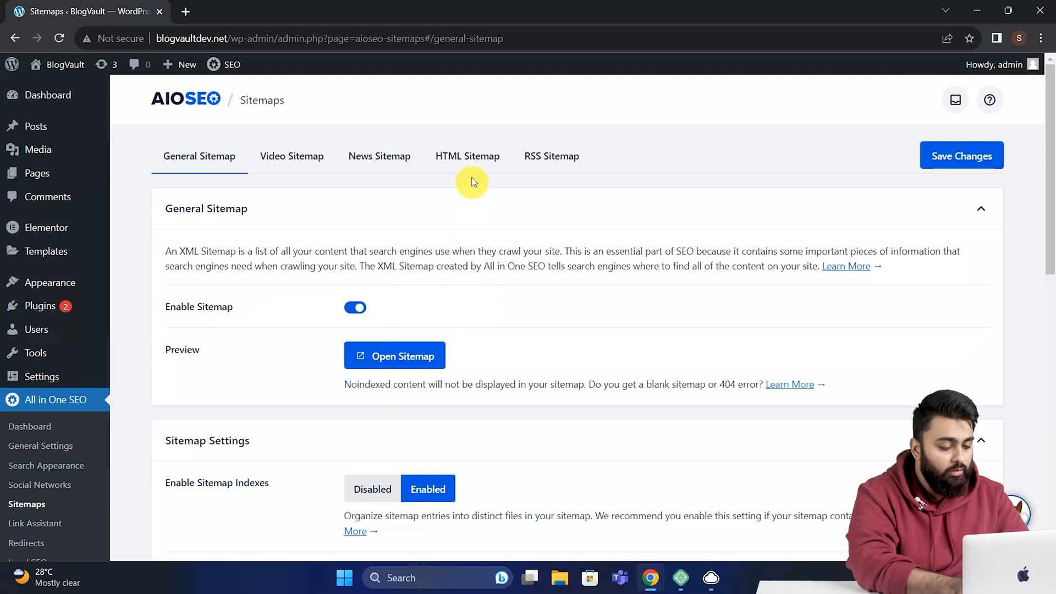
Switch to the HTML Sitemap settings, view the site's footer, and return to the Dashboard.
left_click(467, 156)
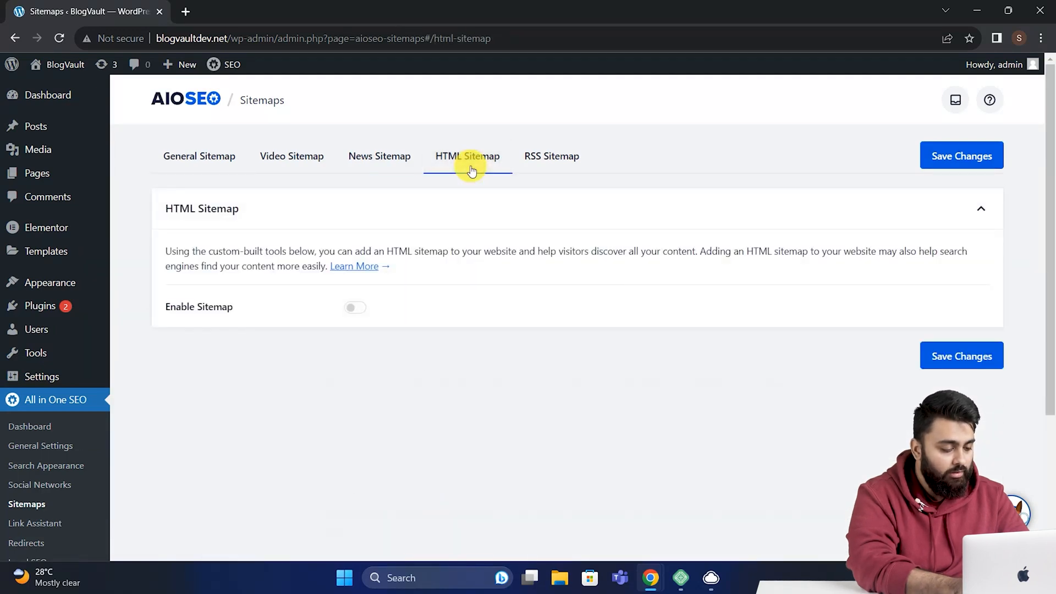
left_click(355, 308)
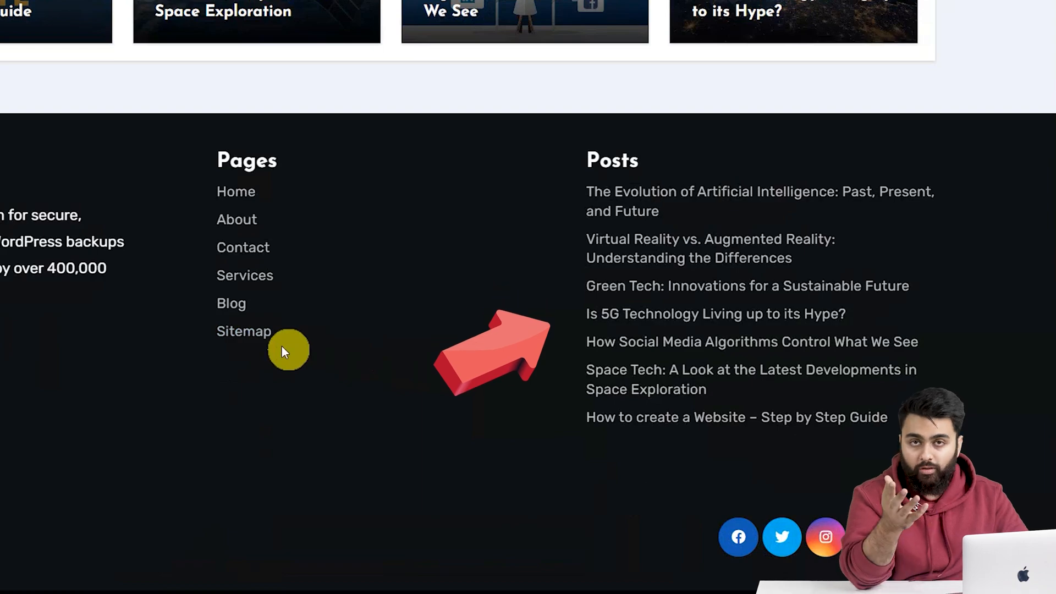
left_click(244, 331)
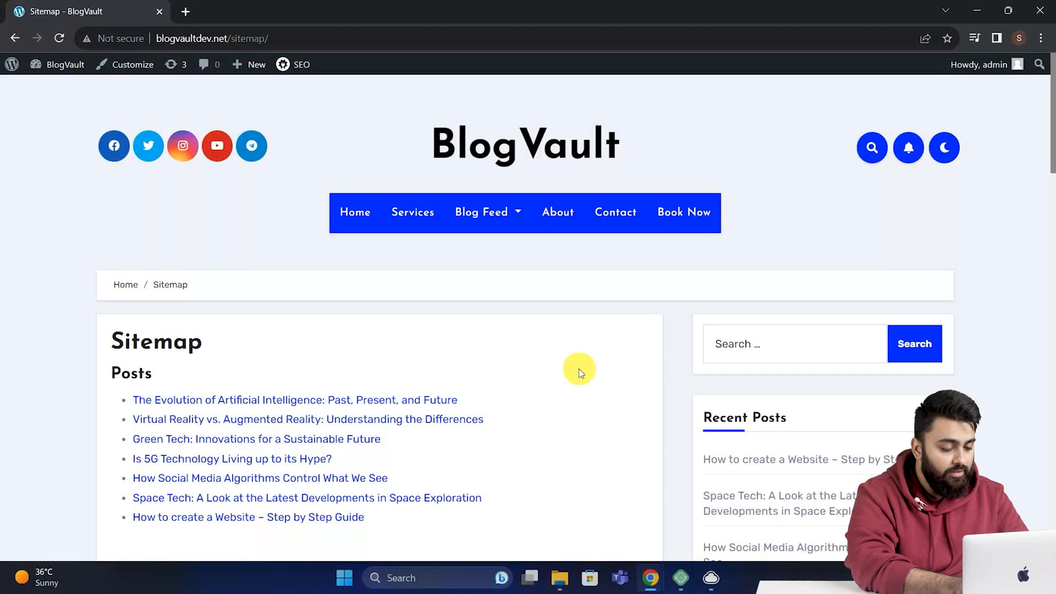
scroll("down", 3)
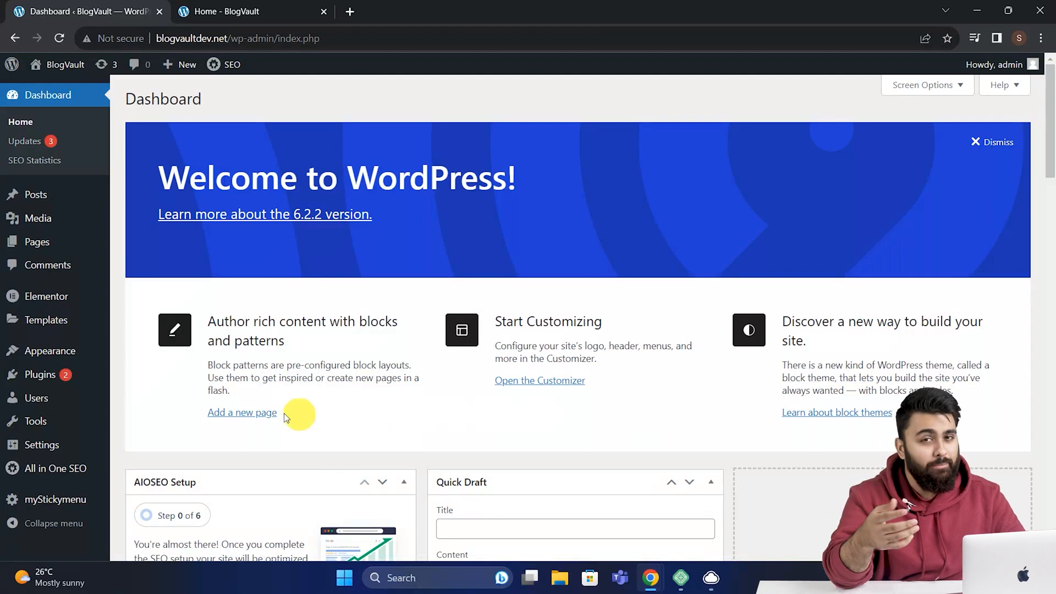
mouse_move(582, 416)
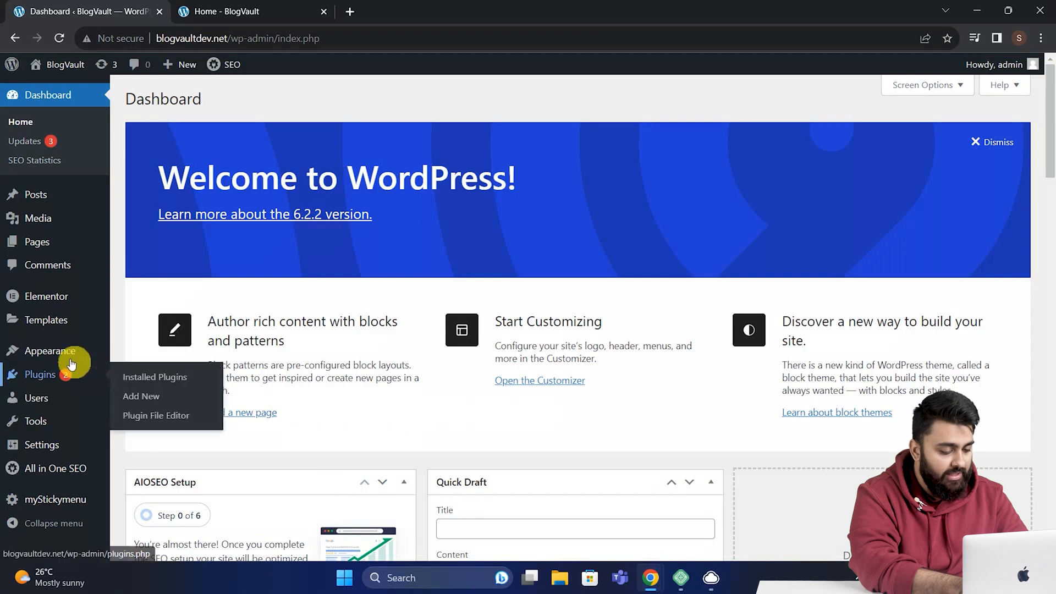
mouse_move(50, 351)
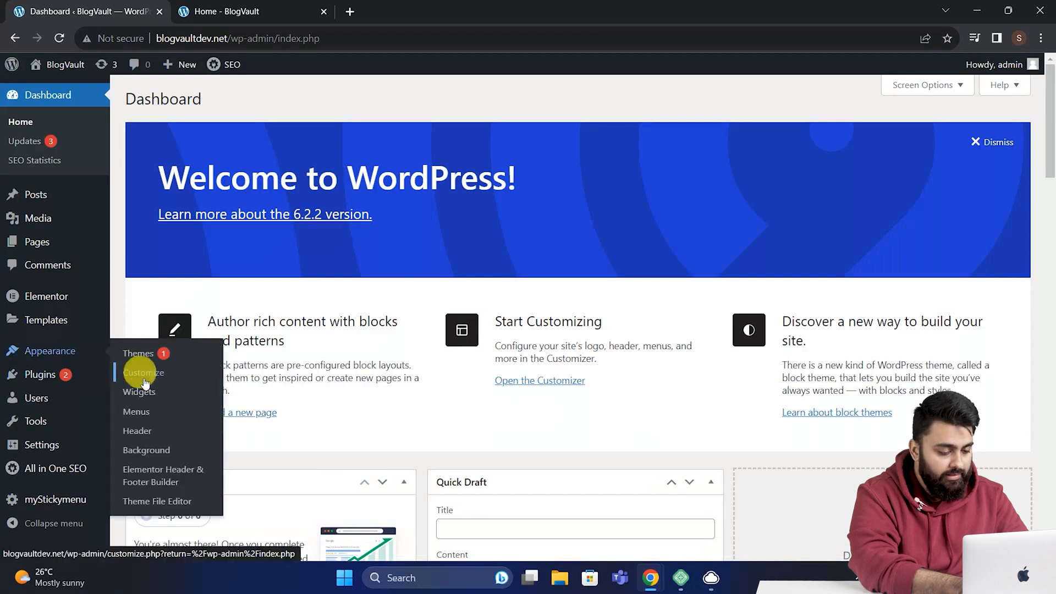
Add the AIOSEO - HTML Sitemap (legacy) widget to the Footer Widget Area and update.
left_click(139, 392)
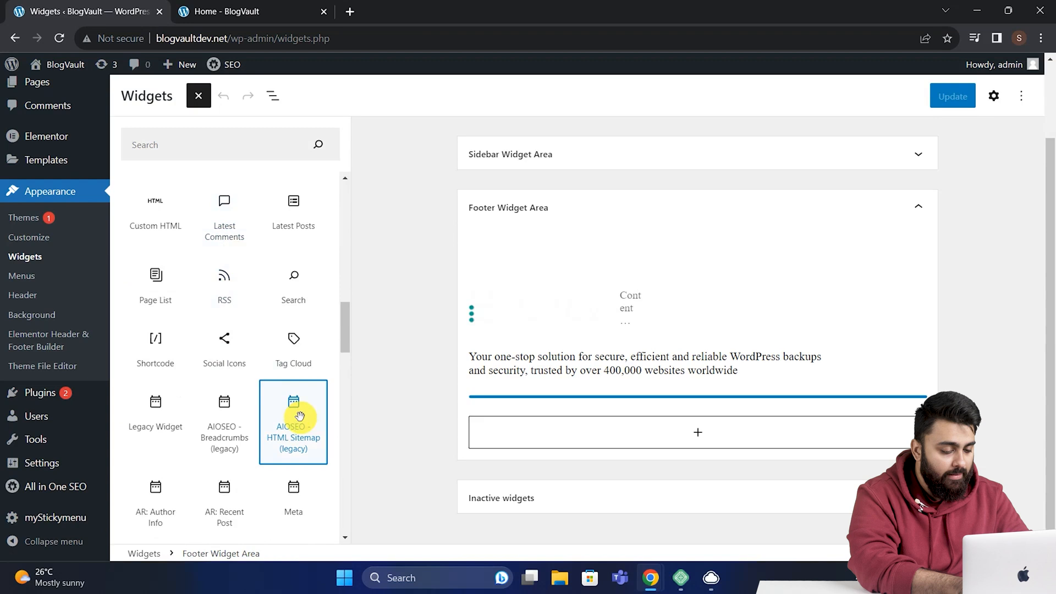
left_click(292, 418)
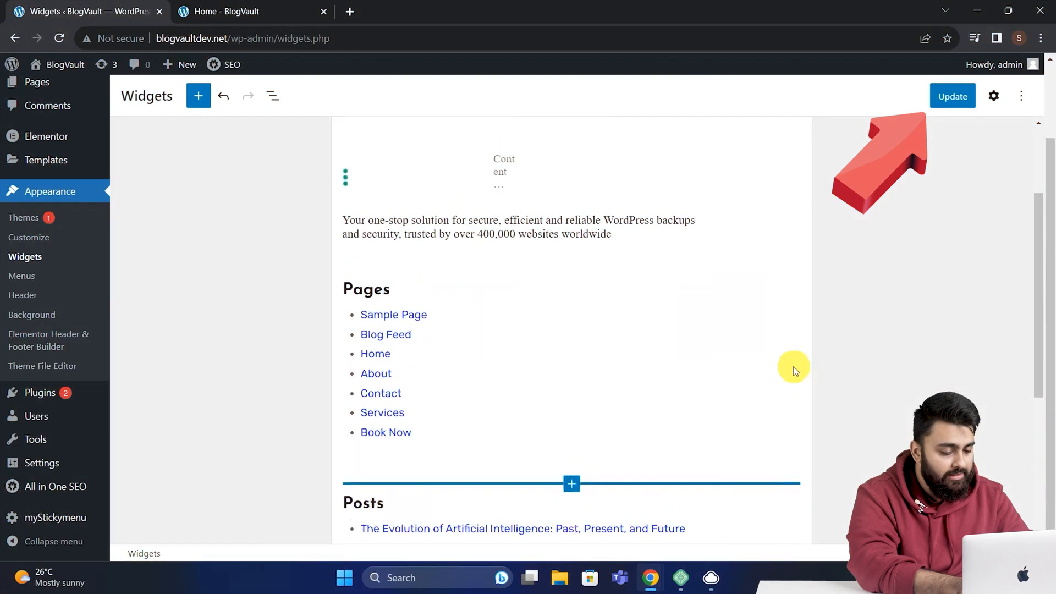
left_click(951, 96)
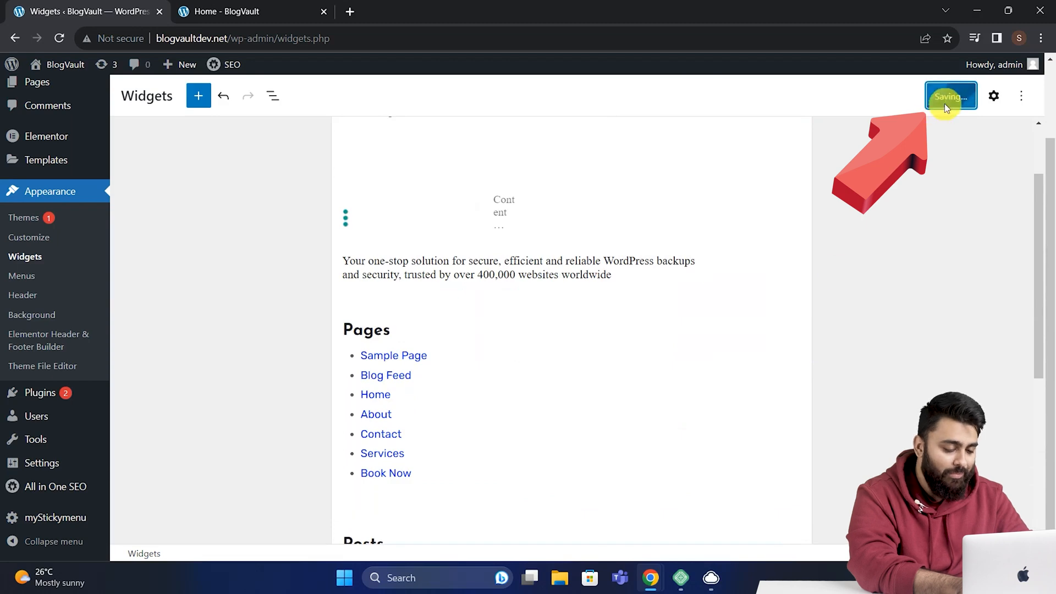
After widgets save, view the live home page and scroll down to the footer sitemap.
left_click(950, 95)
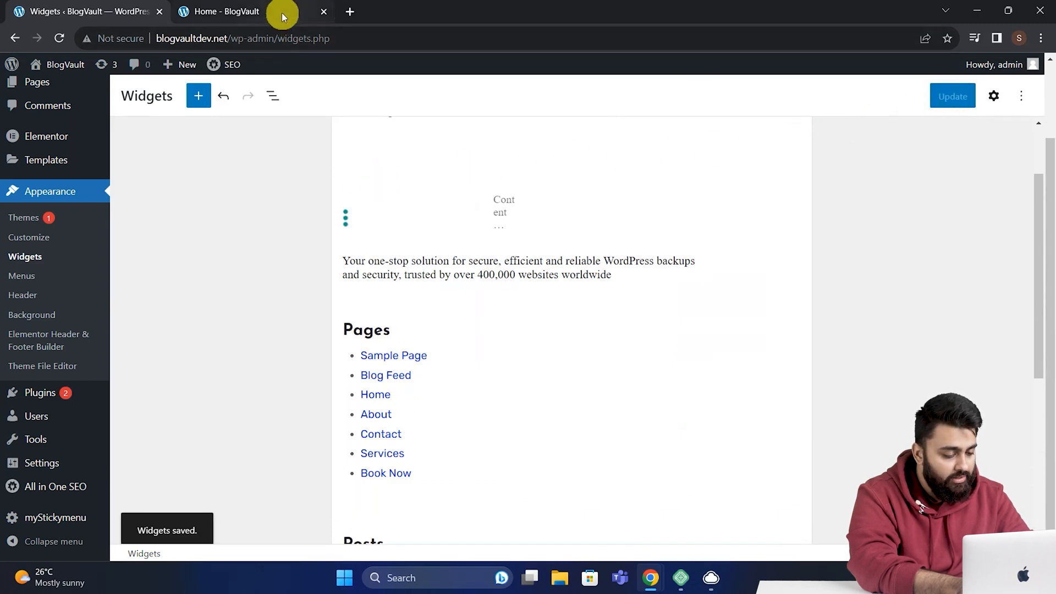
left_click(225, 11)
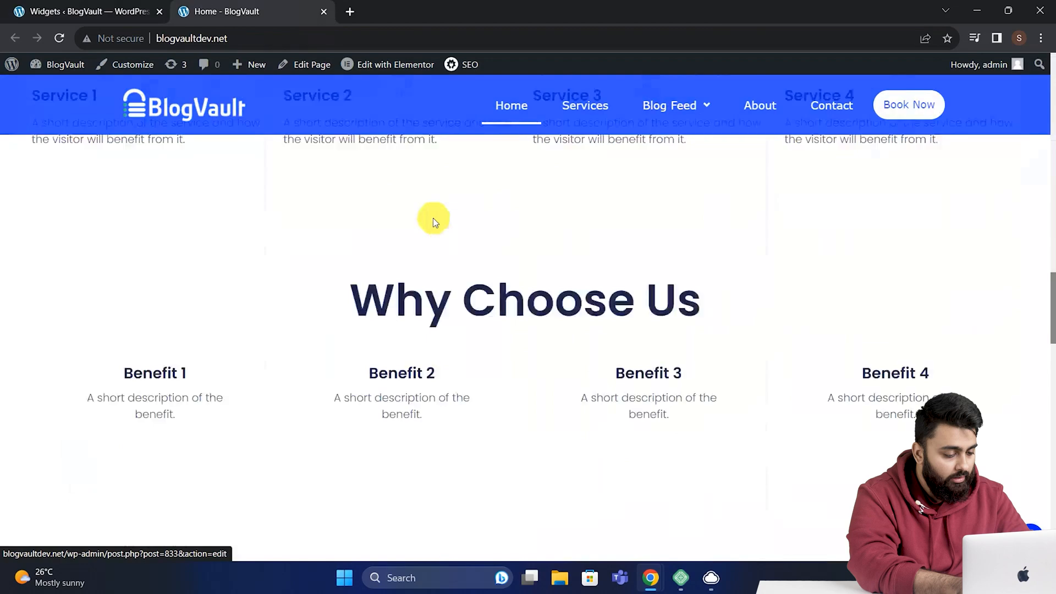
scroll("down", 3)
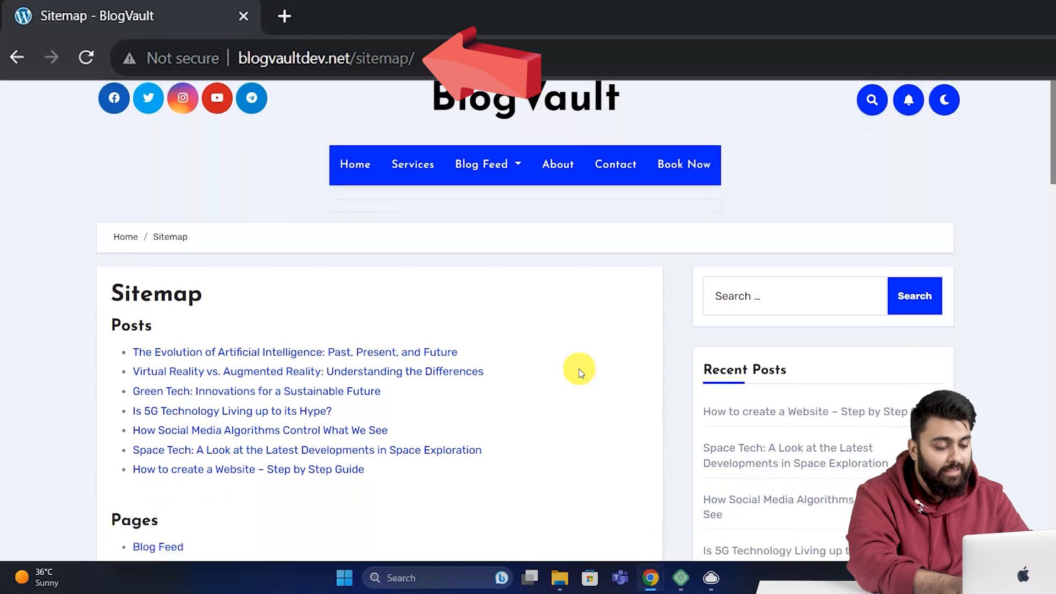
scroll("down", 3)
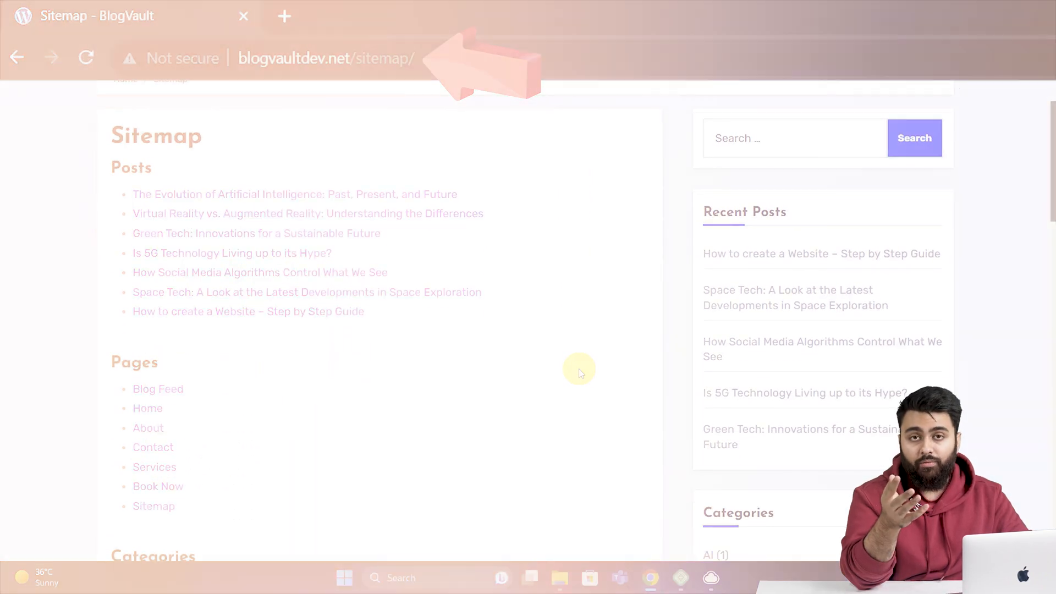
scroll("down", 3)
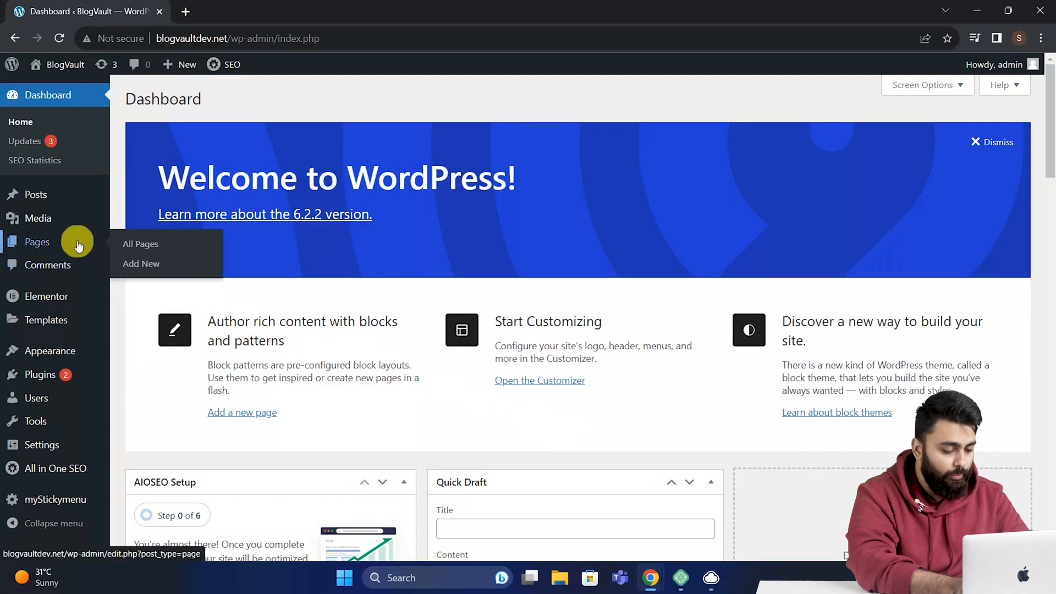
Create a new page titled Sitemap and publish it.
right_click(141, 264)
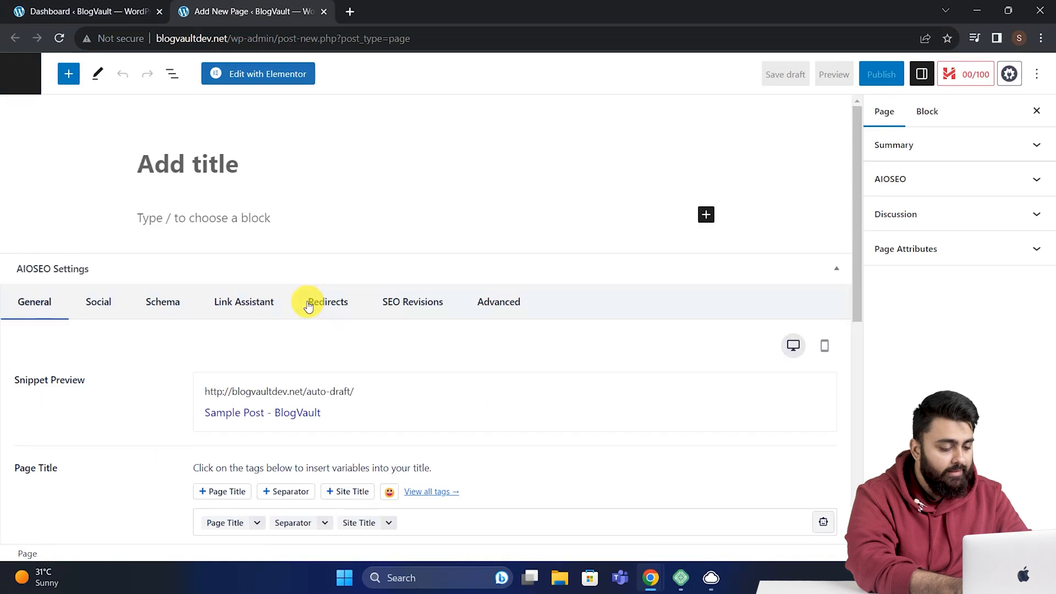
left_click(187, 164)
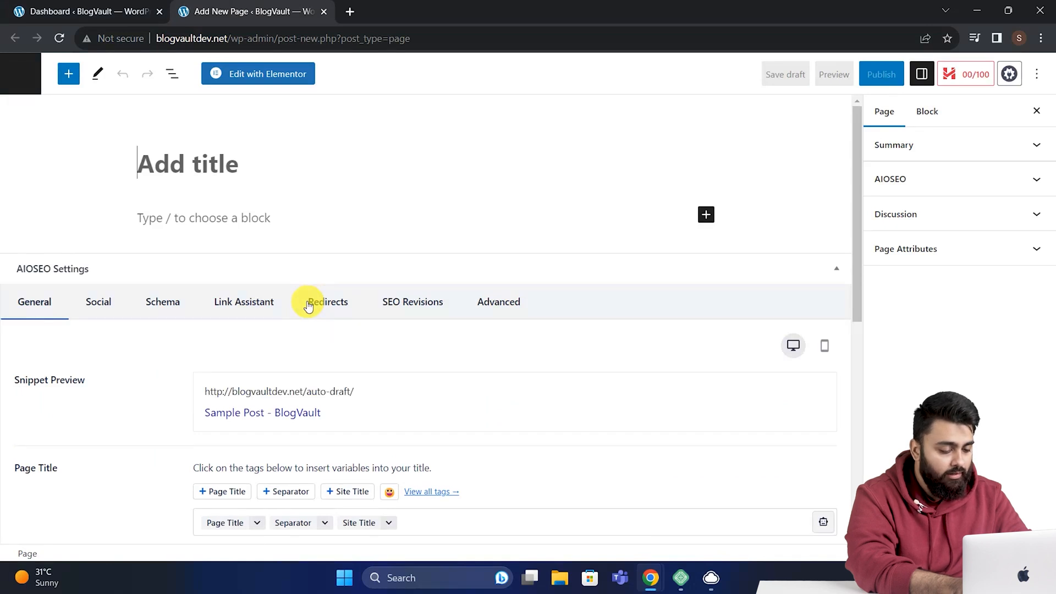
left_click(881, 74)
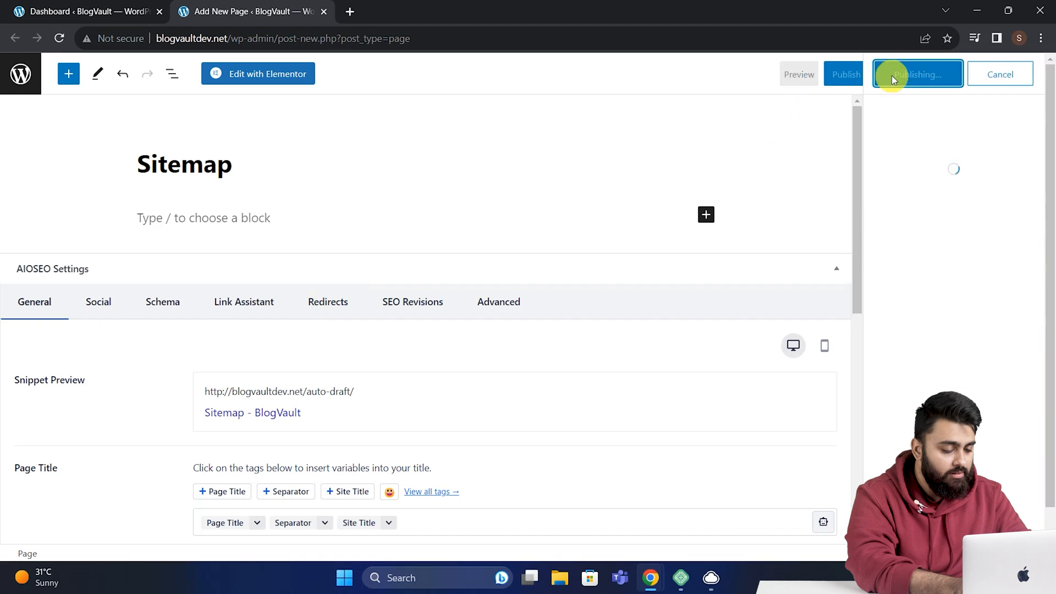
left_click(914, 74)
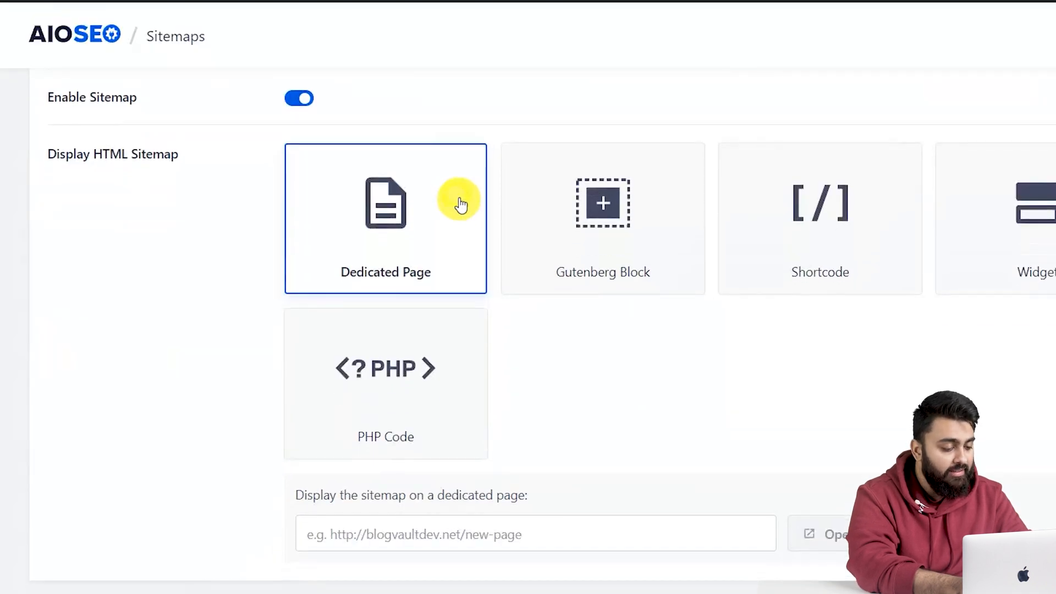
scroll("down", 3)
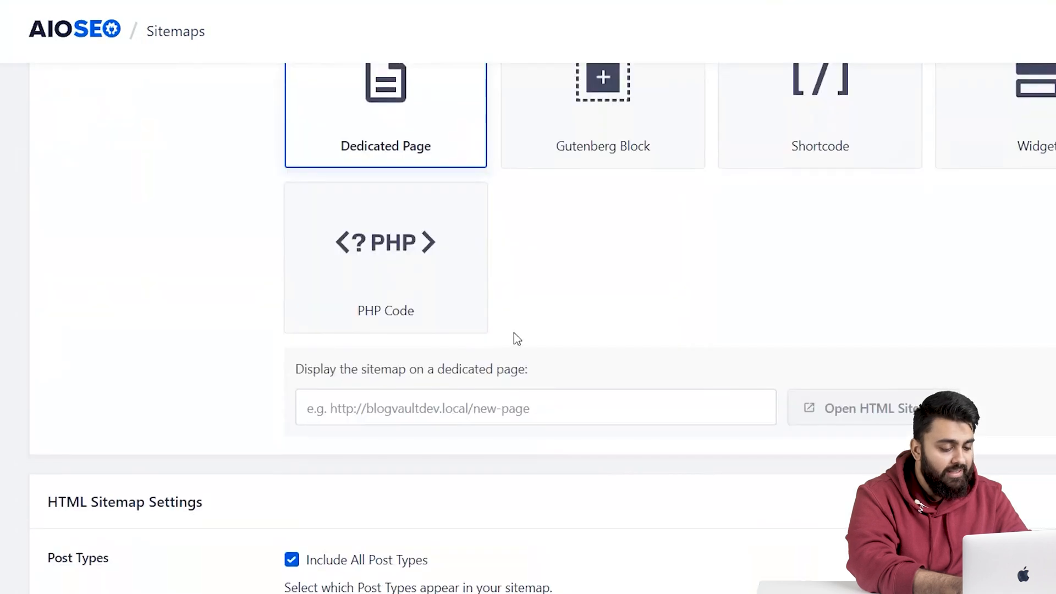
type("http://blogvaultdev.local/sitemap/")
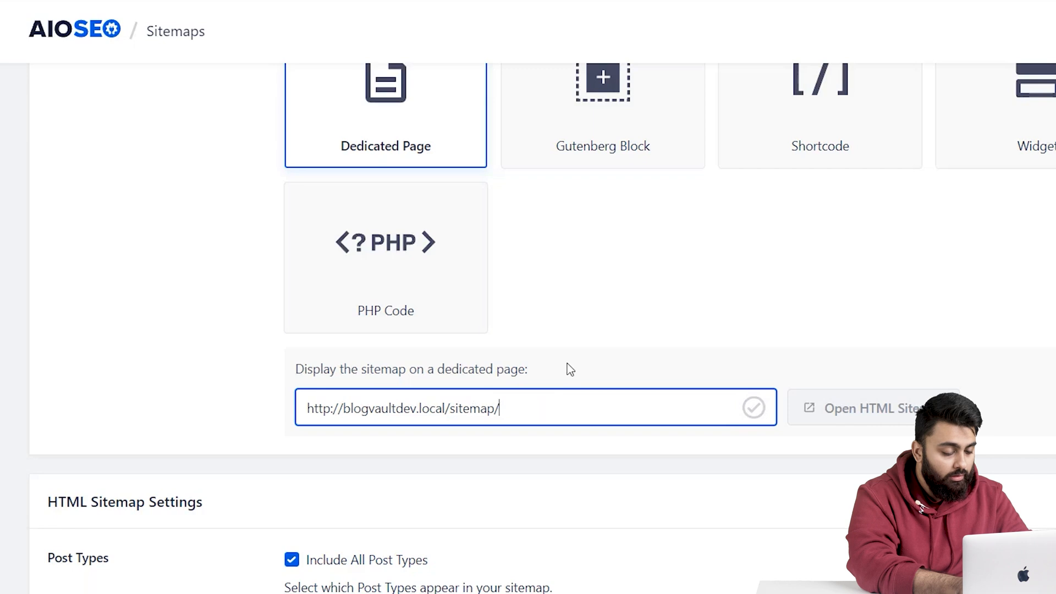
scroll("down", 3)
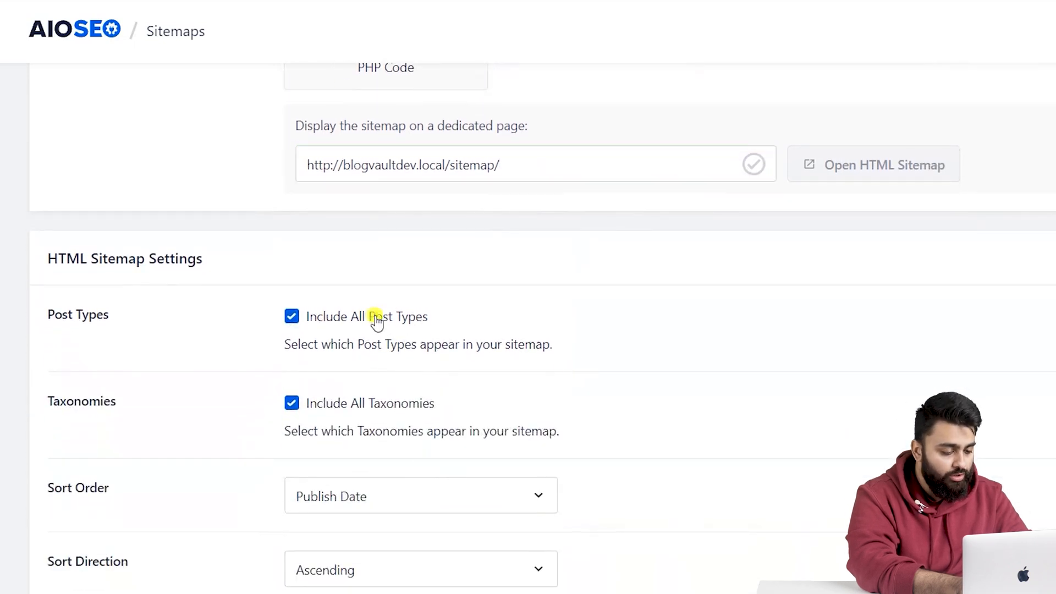
left_click(292, 316)
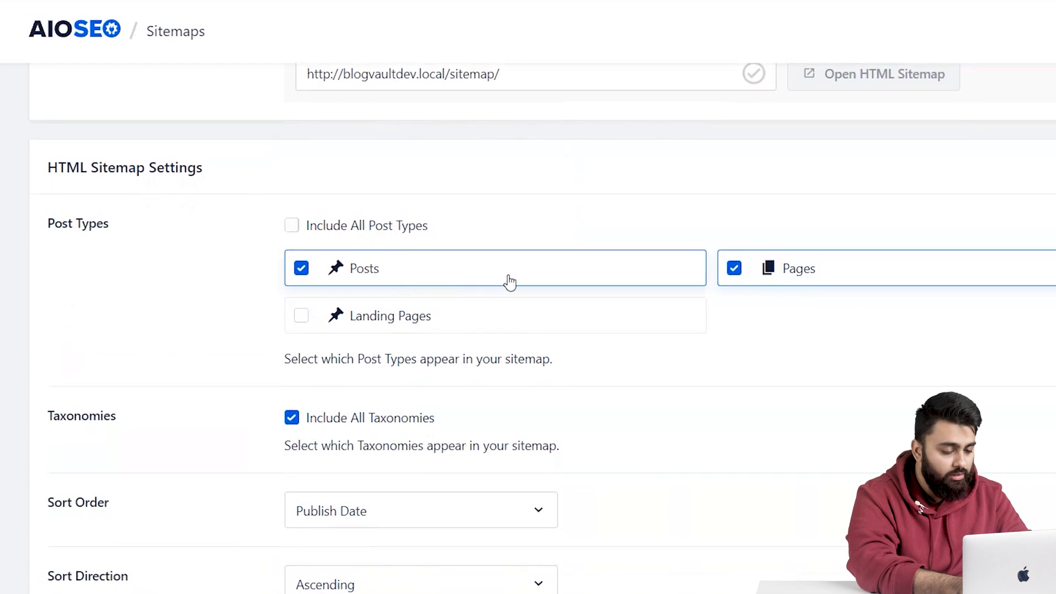
scroll("down", 3)
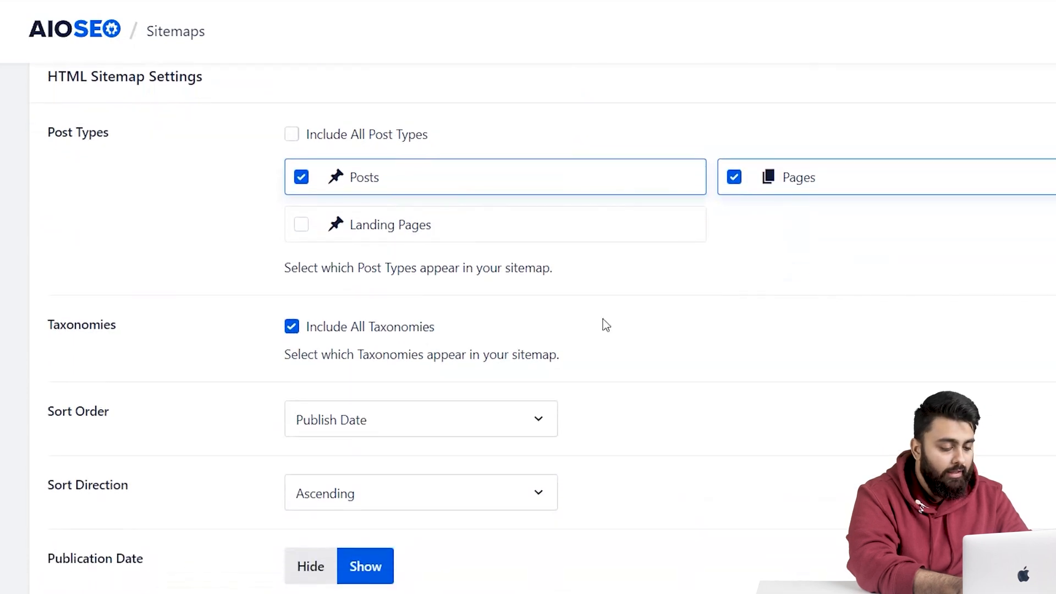
left_click(292, 326)
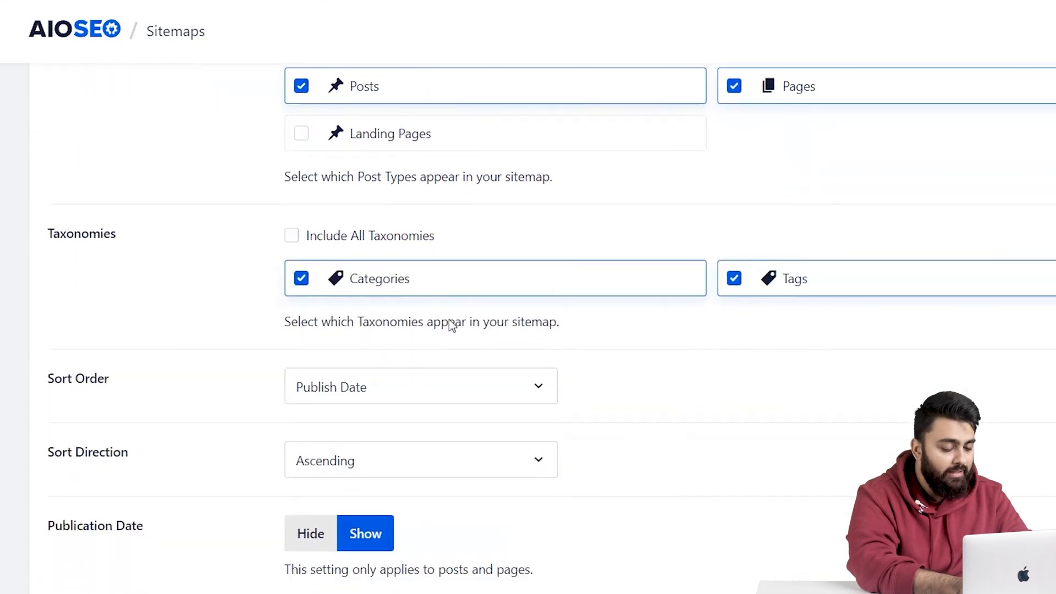
Keep sort direction Ascending and hide publication dates in the sitemap.
scroll("down", 3)
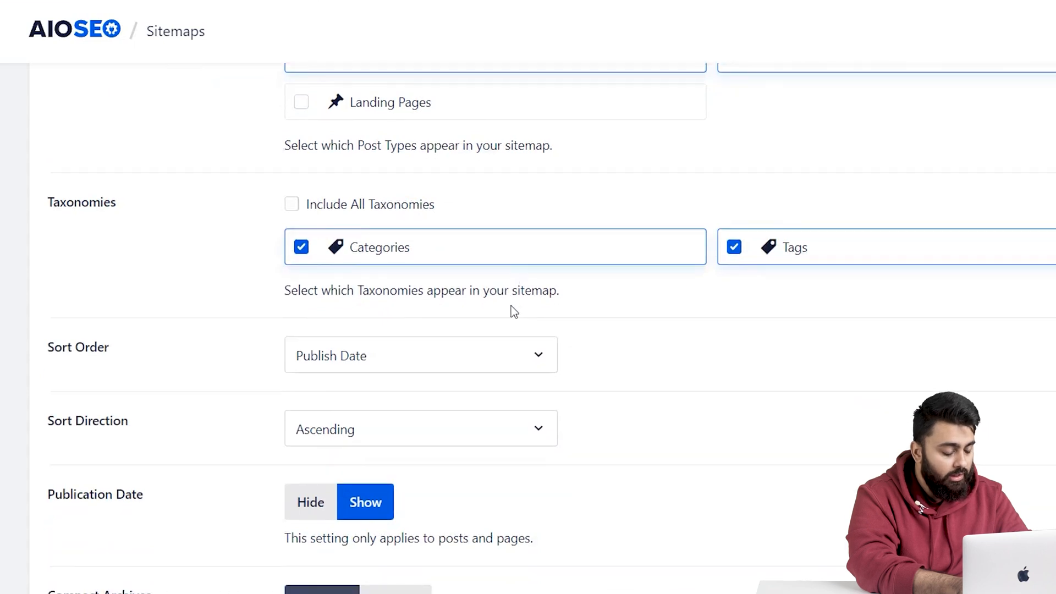
left_click(420, 355)
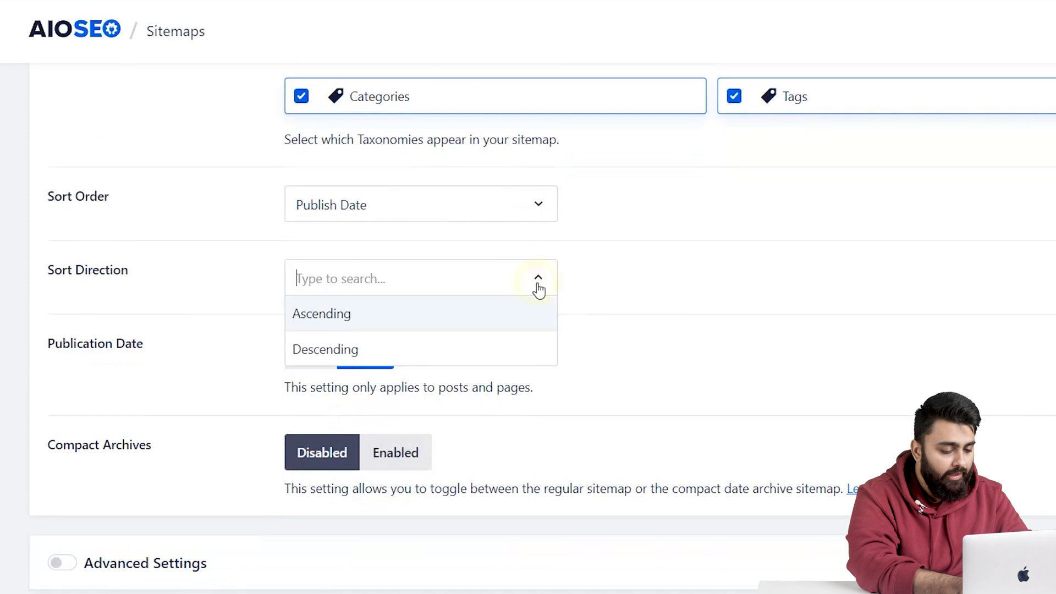
left_click(321, 314)
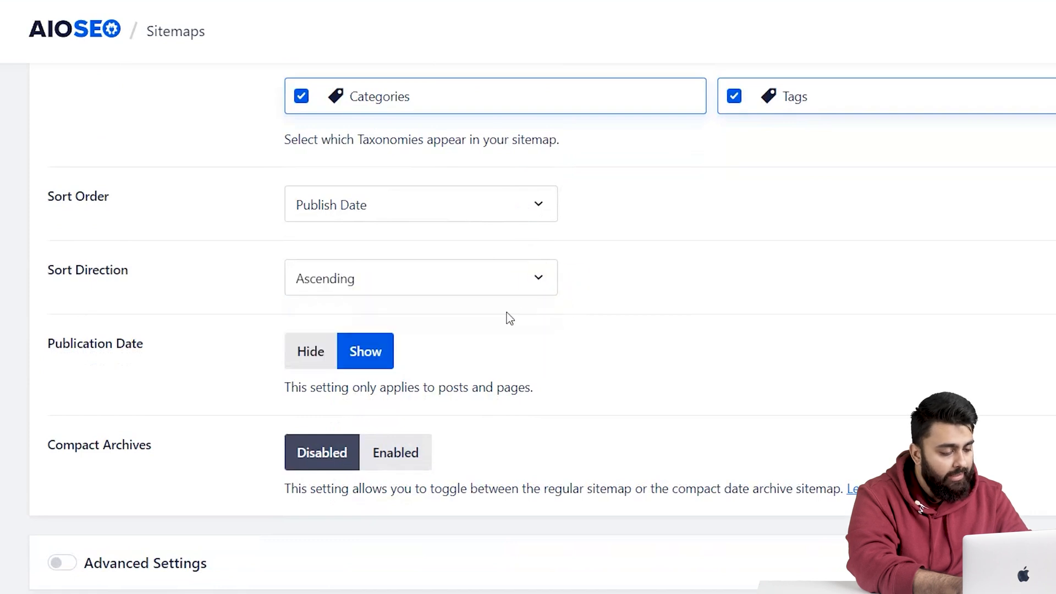
left_click(310, 352)
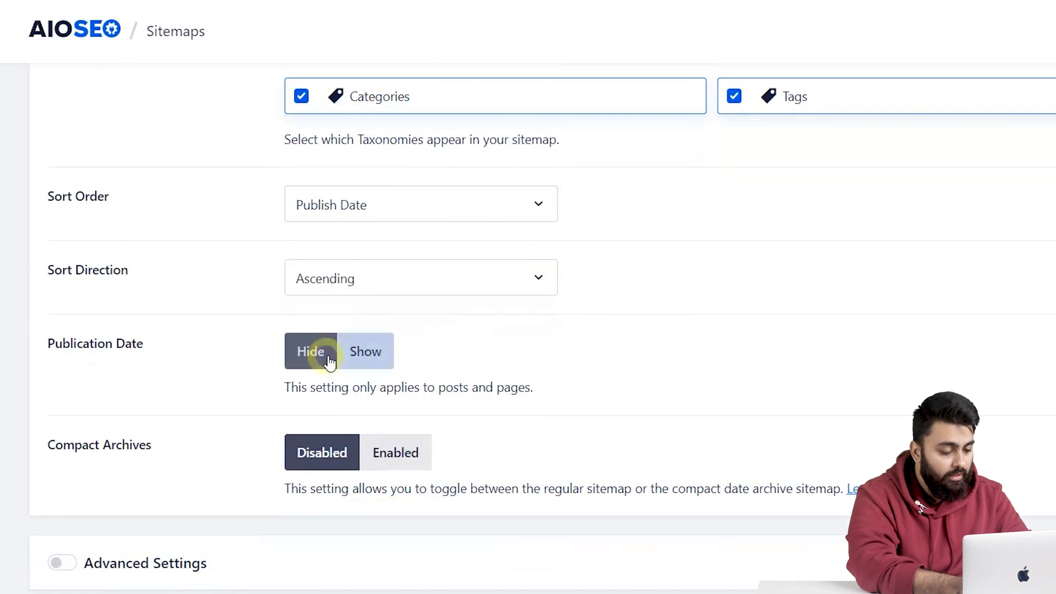
scroll("down", 3)
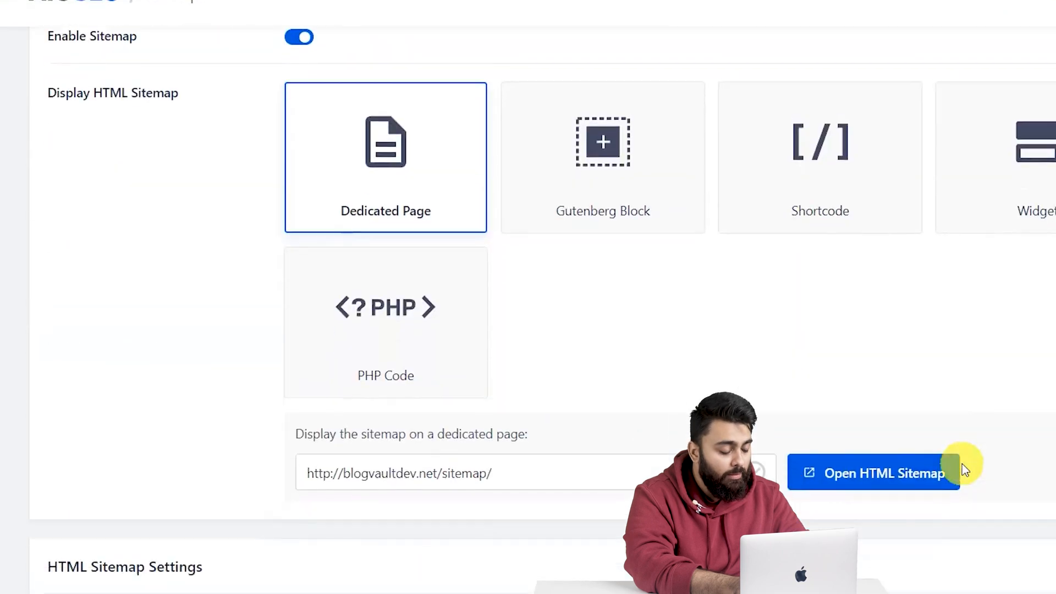
View the generated Sitemap page listing posts, pages and categories down to the footer.
left_click(884, 473)
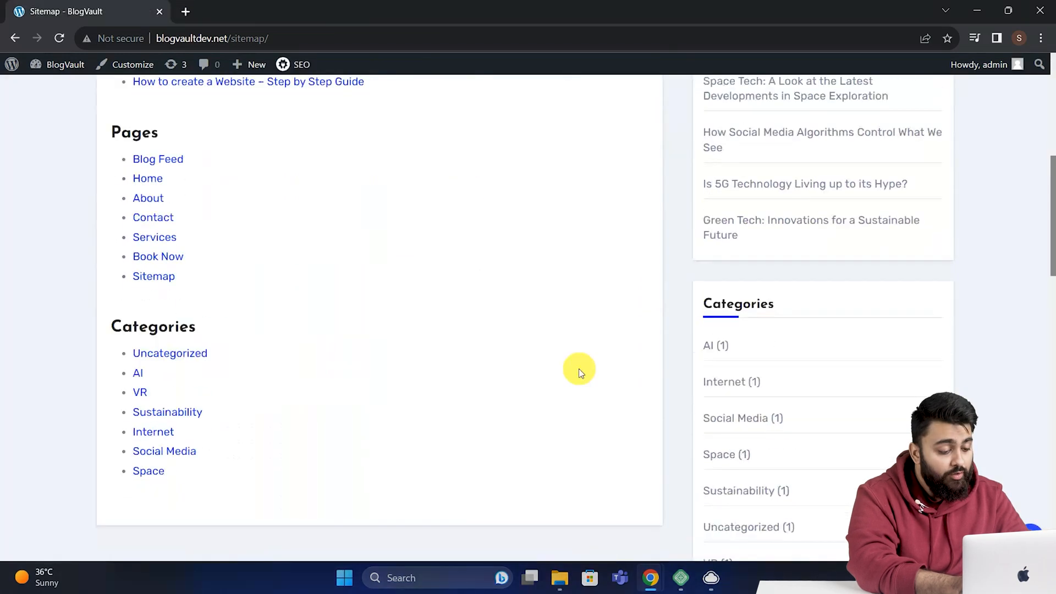
scroll("down", 3)
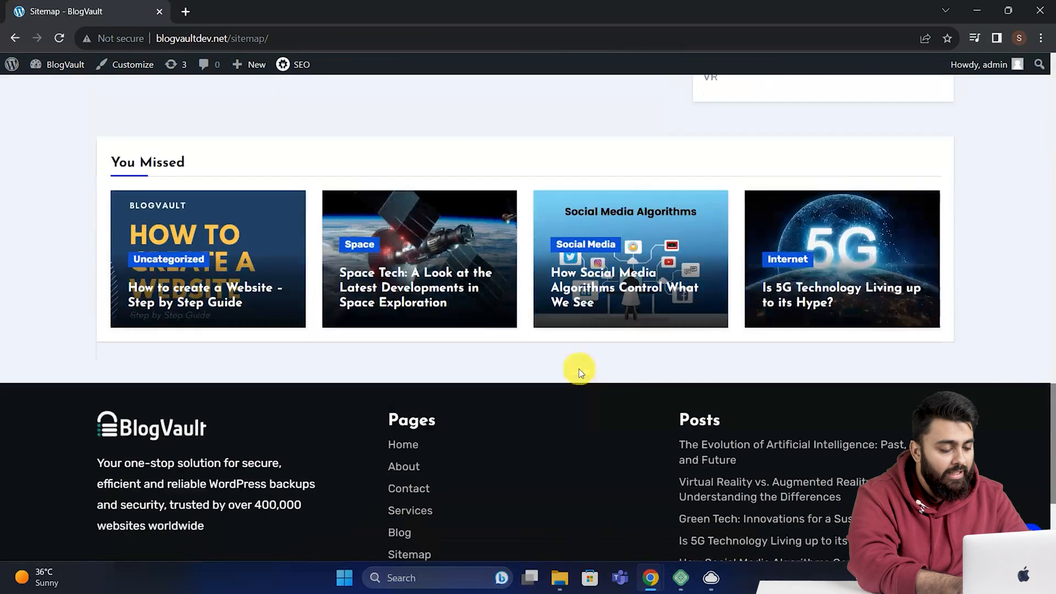
scroll("down", 3)
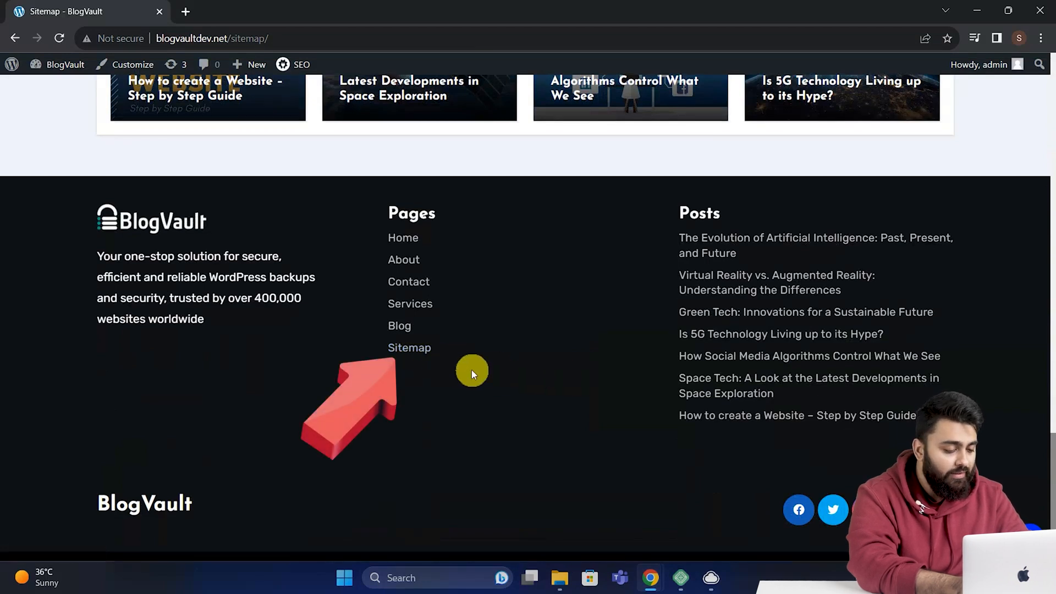
mouse_move(442, 362)
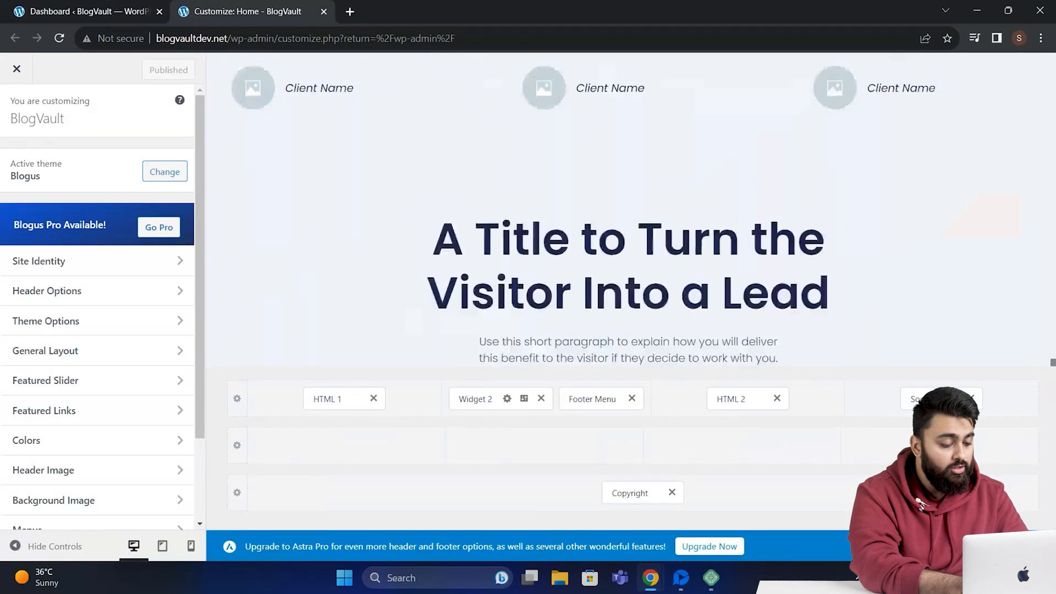
Replace the footer Sitemap link's href with the copied /sitemap/ URL and test the link.
scroll("down", 3)
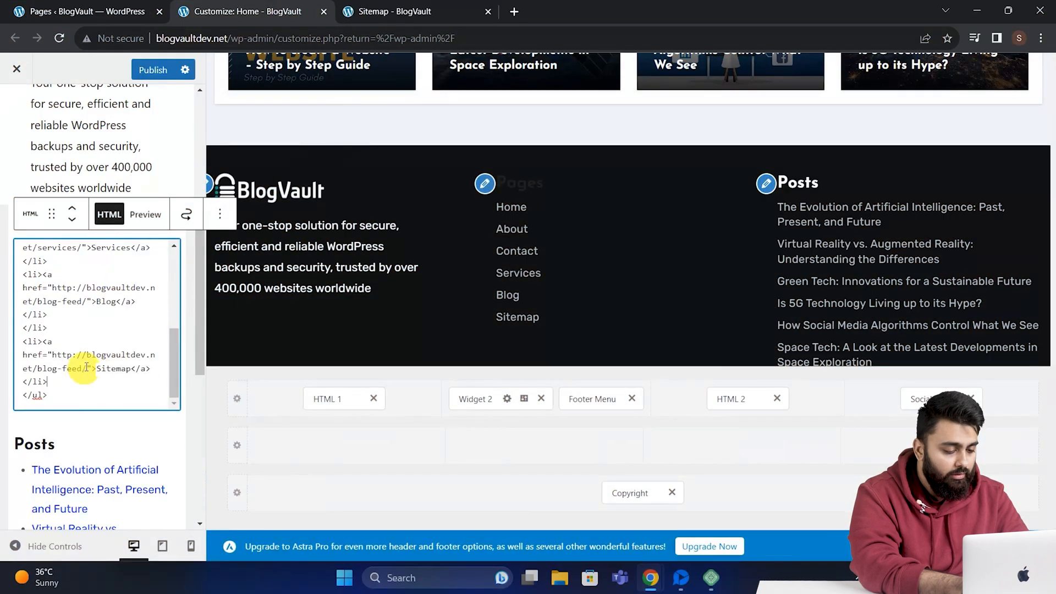
left_click_drag(51, 355, 86, 368)
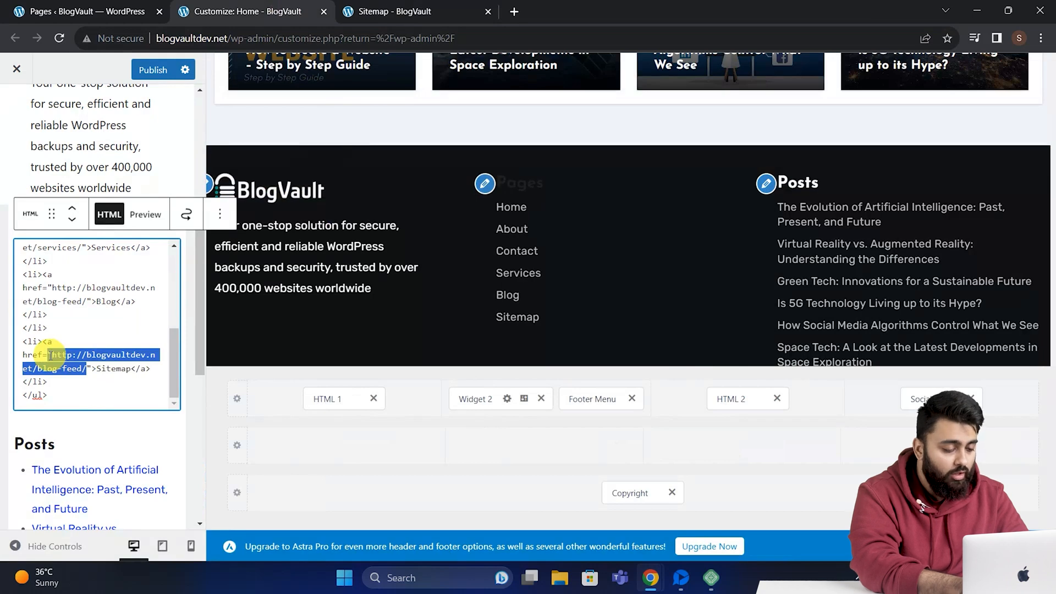
left_click(399, 11)
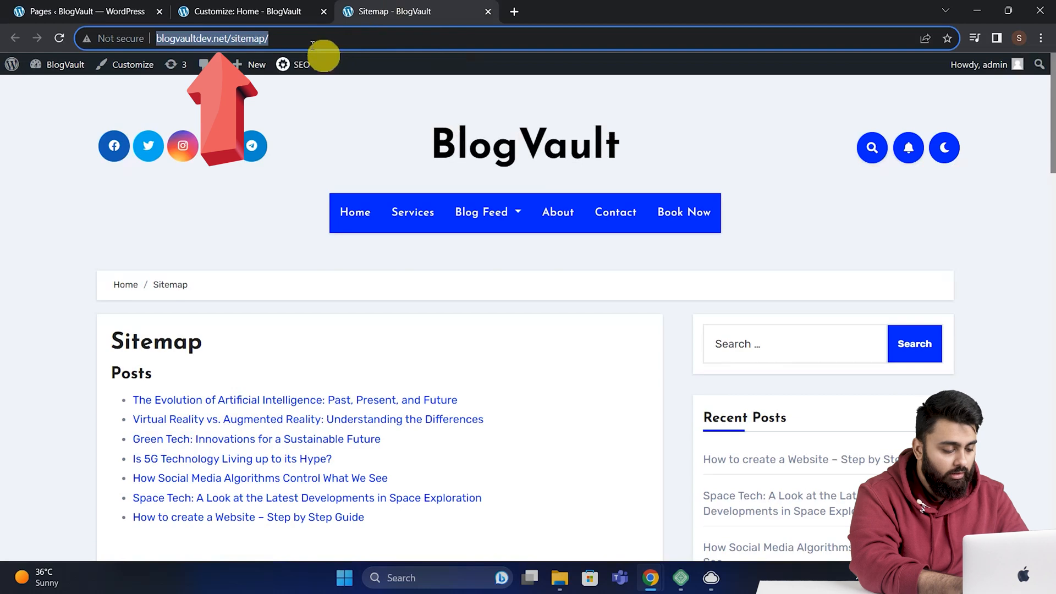
left_click(257, 11)
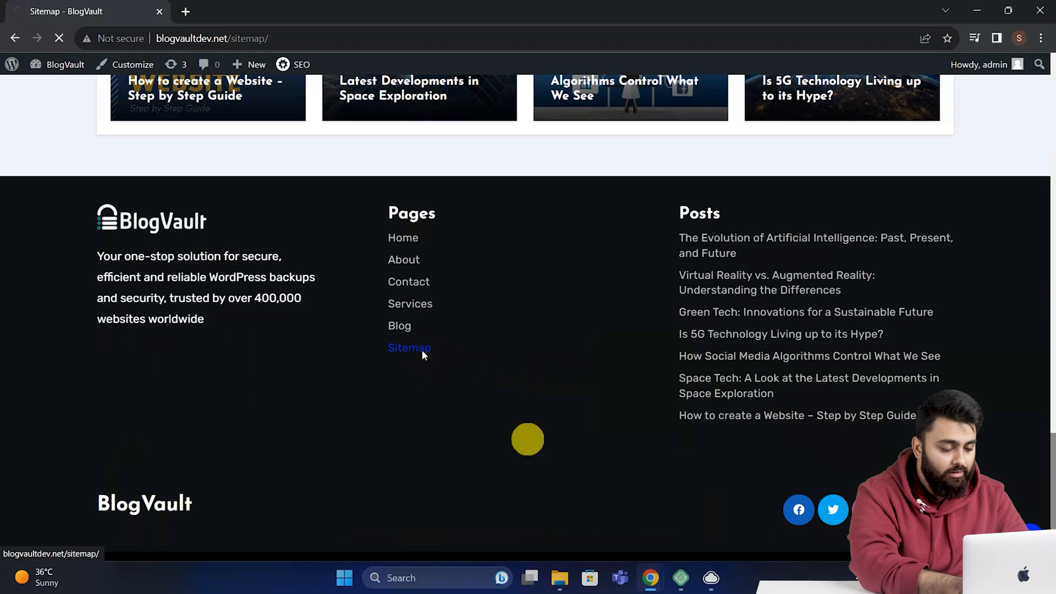
left_click(409, 347)
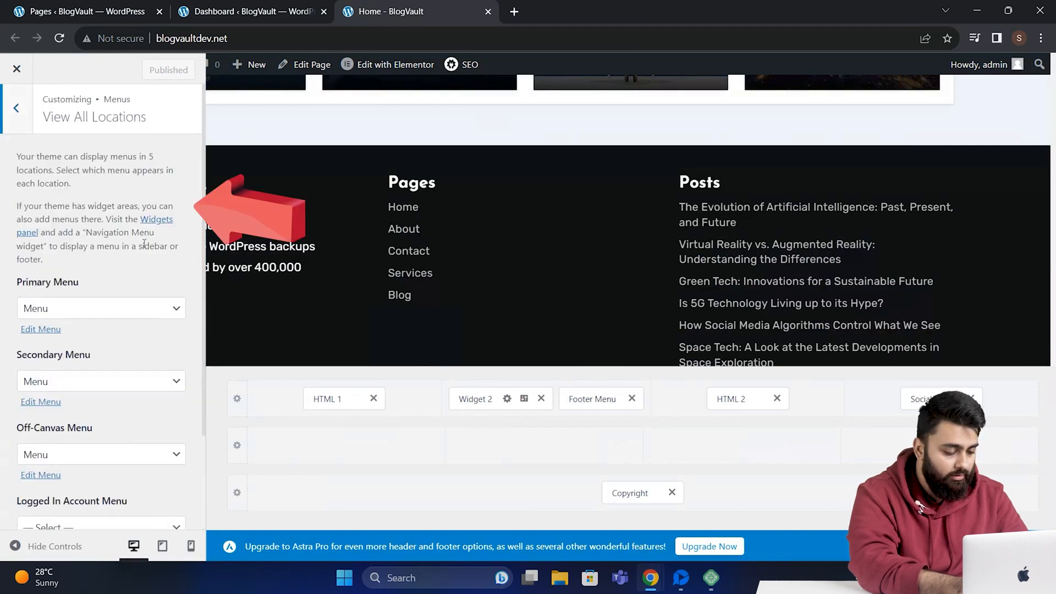
Add the Sitemap page to the menu, publish the changes and close the Customizer.
scroll("down", 3)
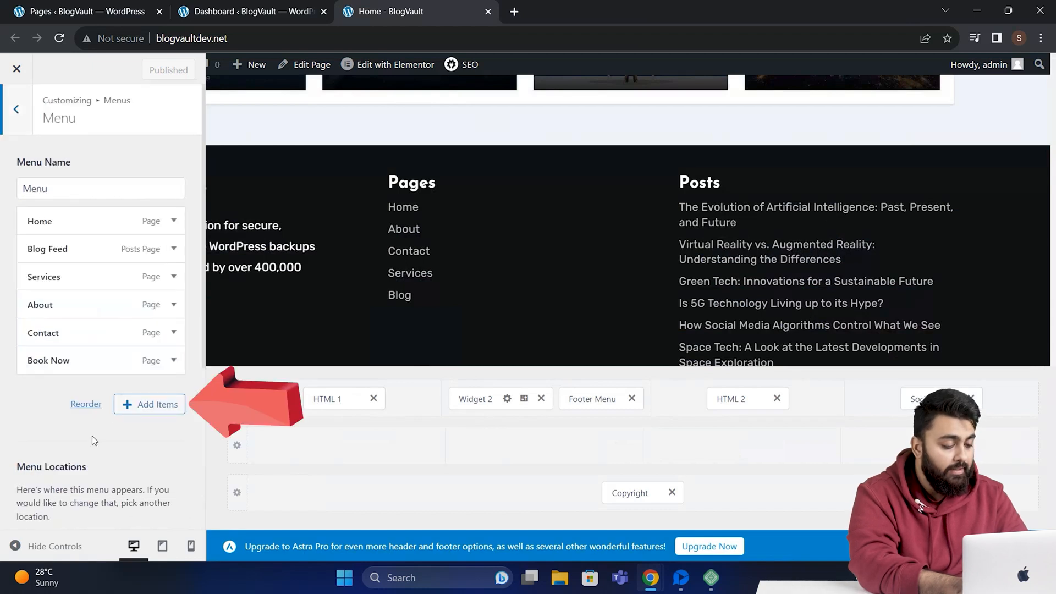
left_click(150, 405)
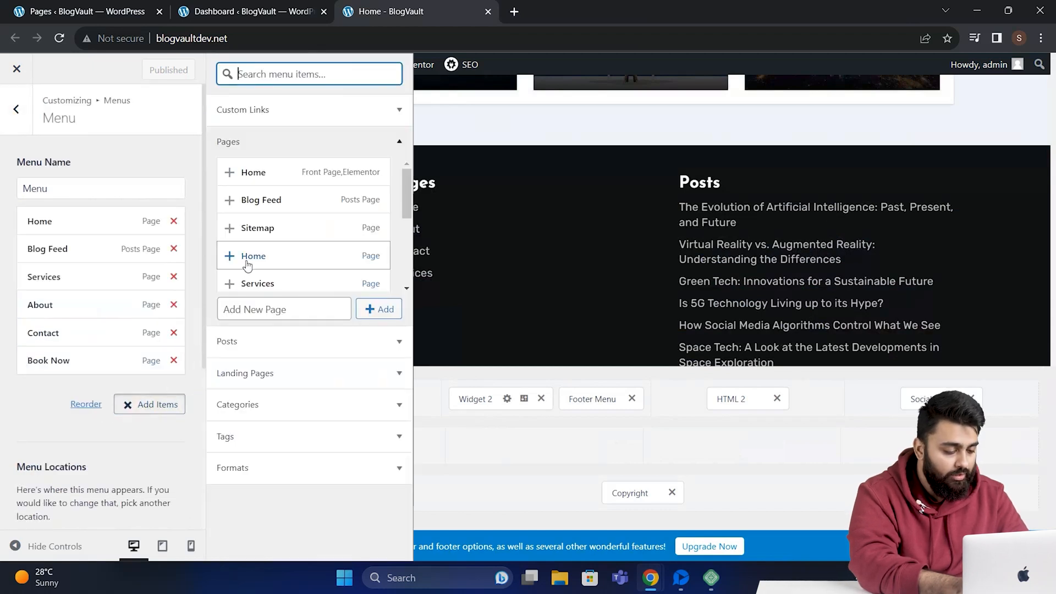
left_click(257, 227)
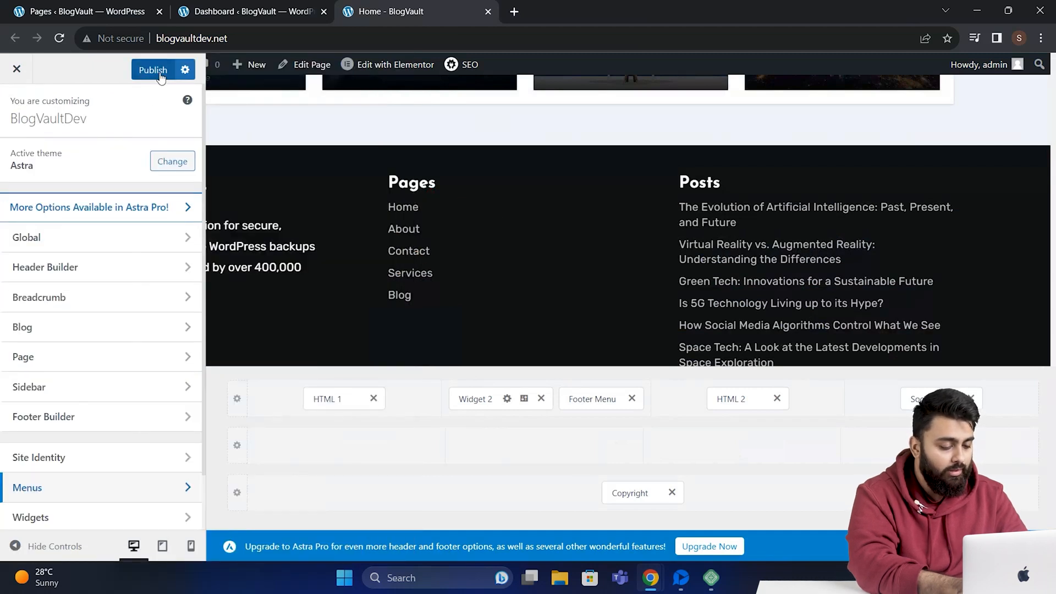
left_click(152, 71)
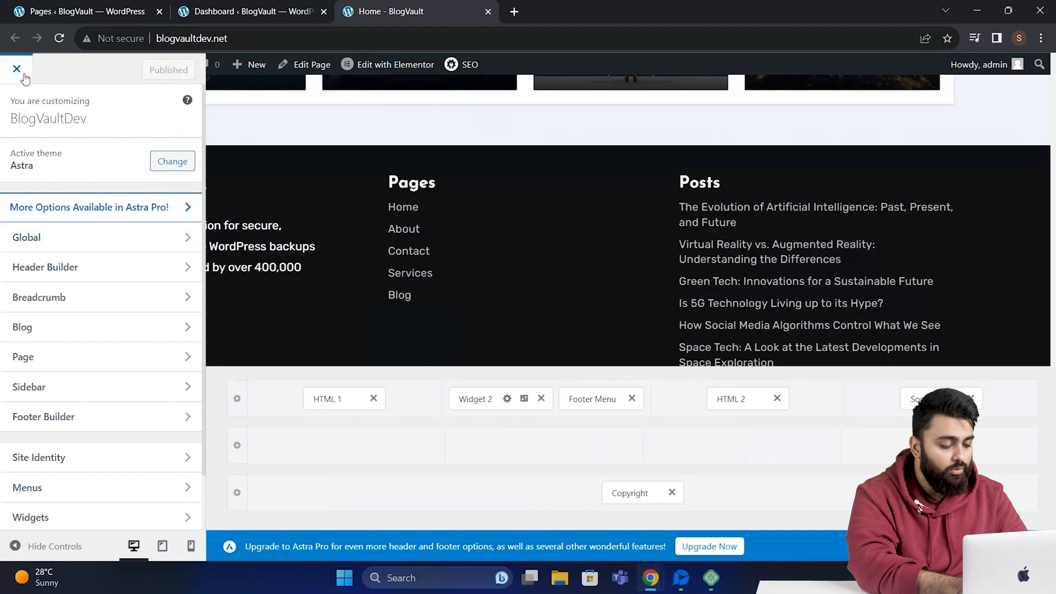
left_click(16, 71)
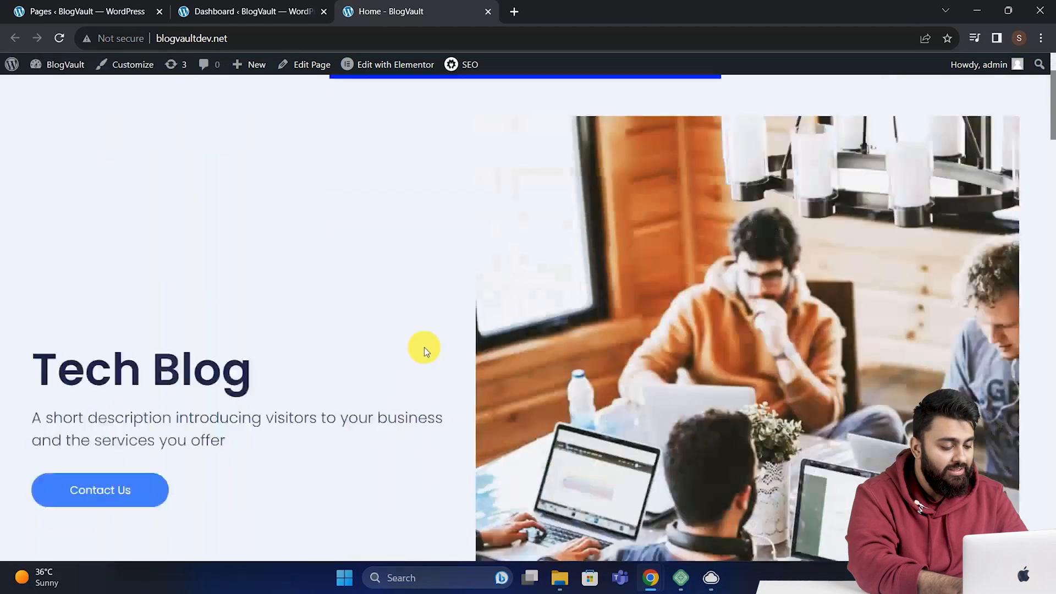
Follow the Sitemap link in the home page footer to the Sitemap page.
scroll("down", 3)
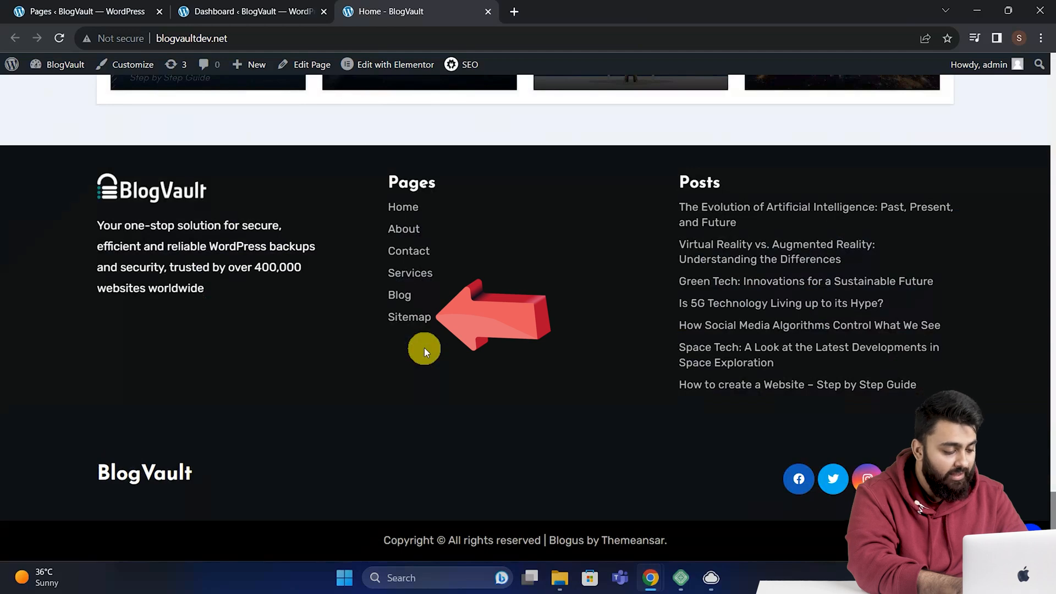
left_click(409, 316)
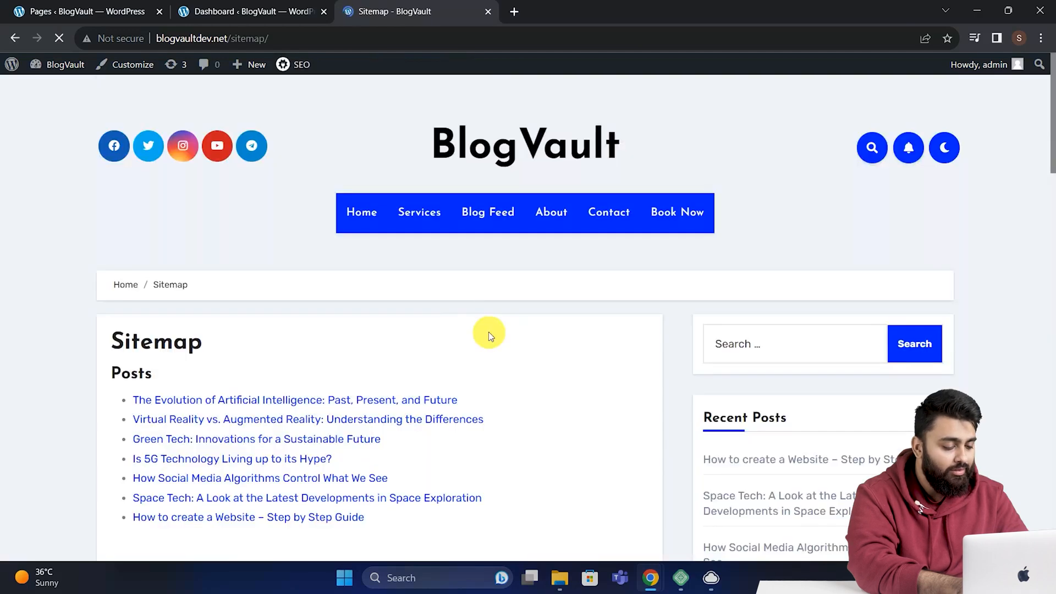